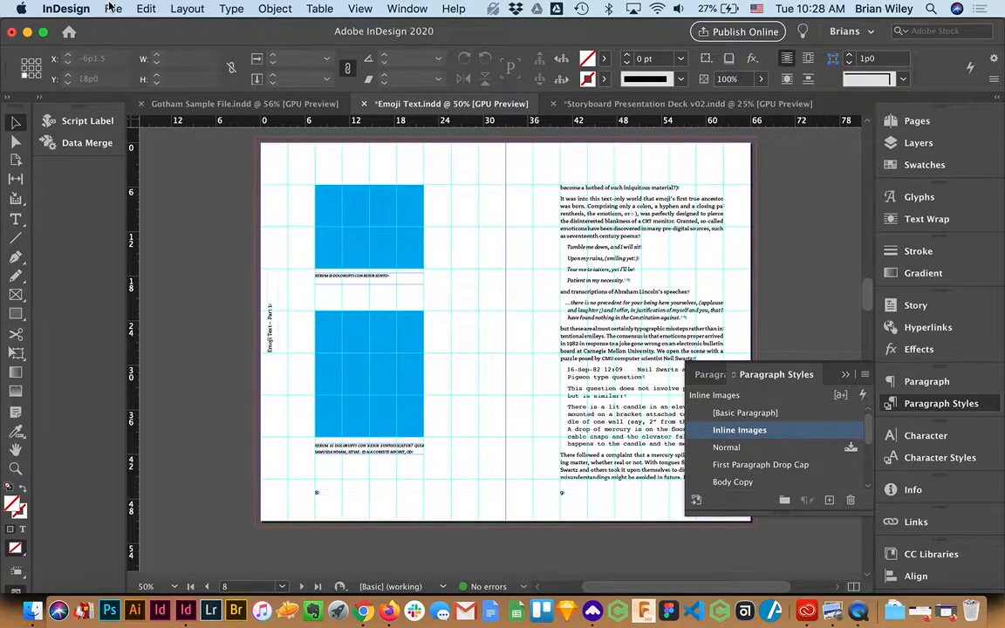
- Bring up the File menu to reach the Print Booklet command
{"action": "left_click", "coordinate": [111, 7]}
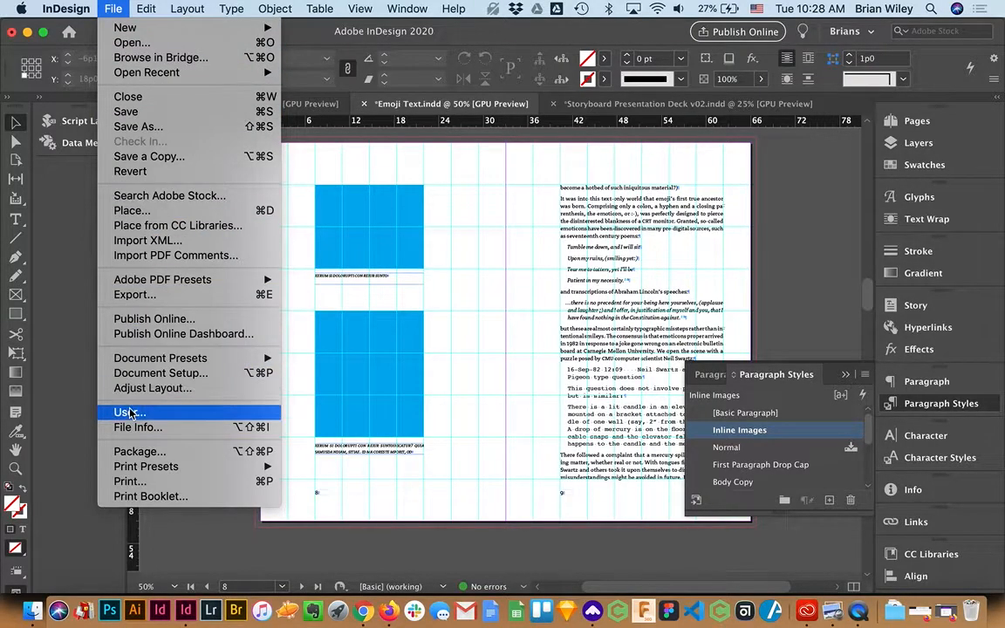
{"action": "mouse_move", "coordinate": [150, 496]}
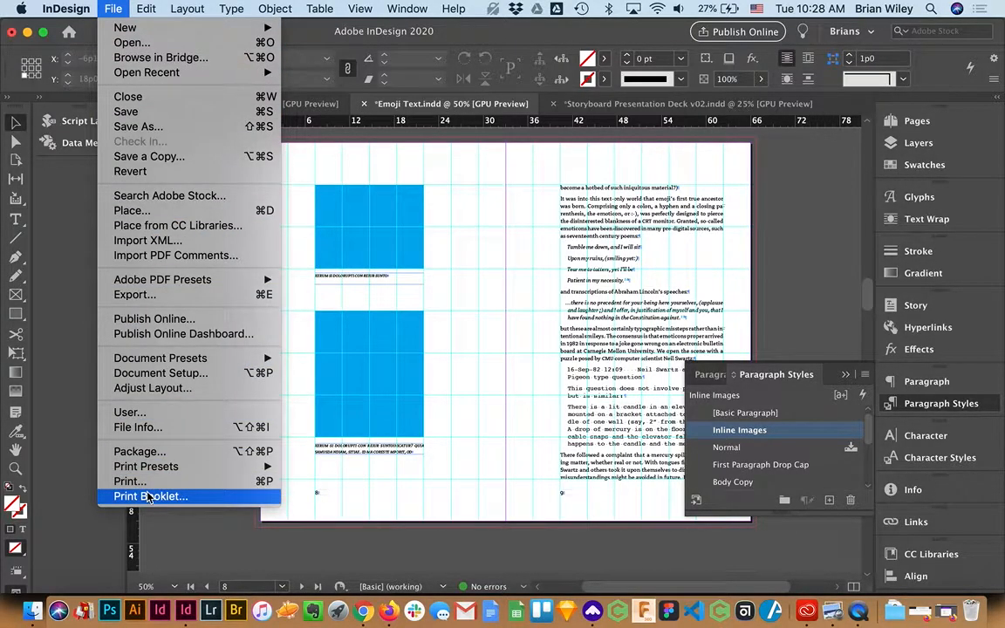
{"action": "mouse_move", "coordinate": [195, 499]}
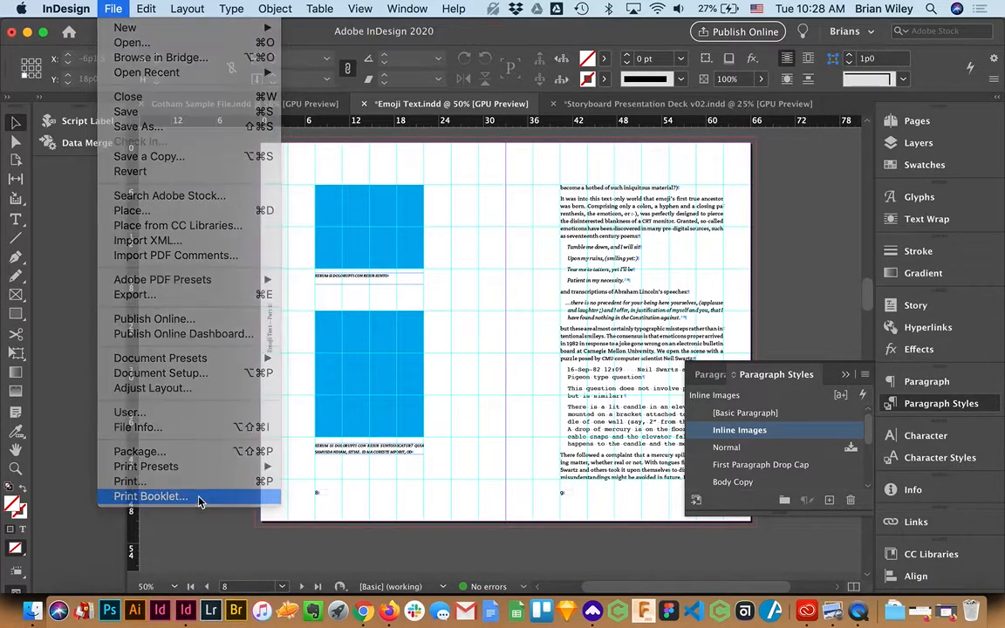
- Set Print Booklet to all pages, 2-up Saddle Stitch, with Print Blank Printer Spreads kept on
{"action": "left_click", "coordinate": [150, 495]}
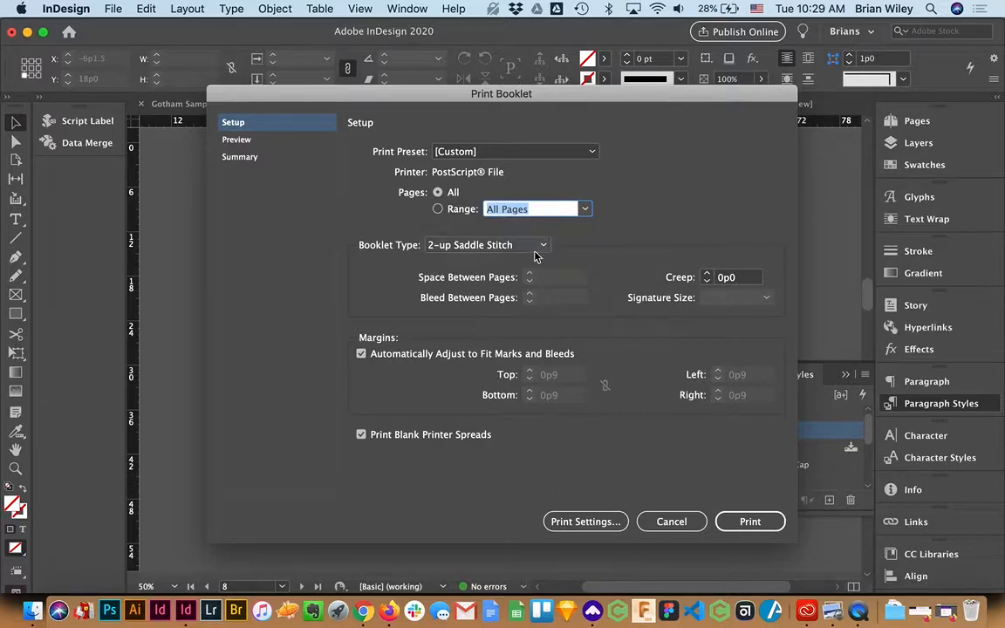
{"action": "left_click", "coordinate": [485, 244]}
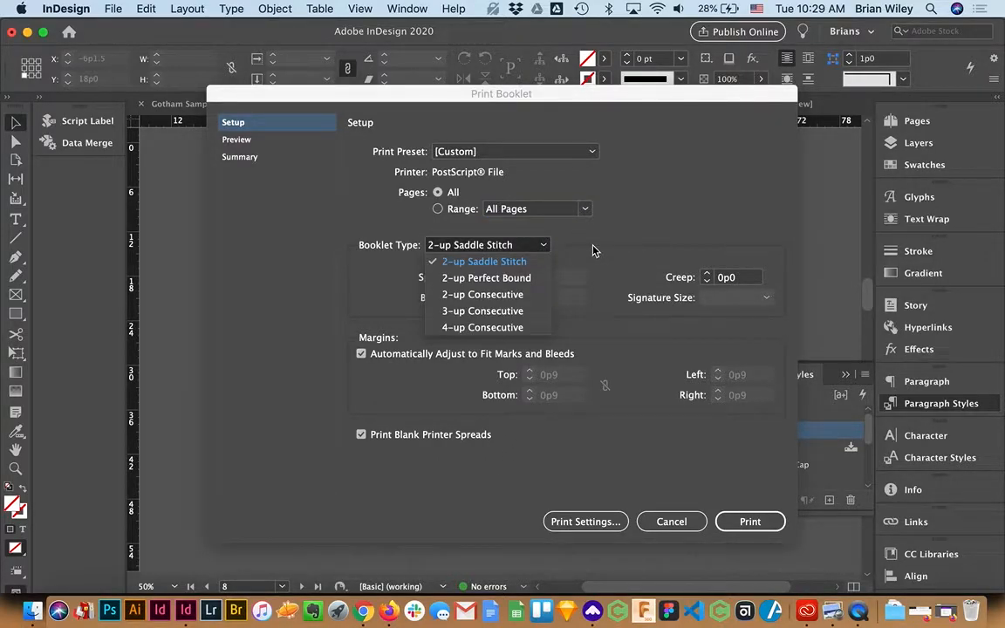
{"action": "left_click", "coordinate": [483, 262]}
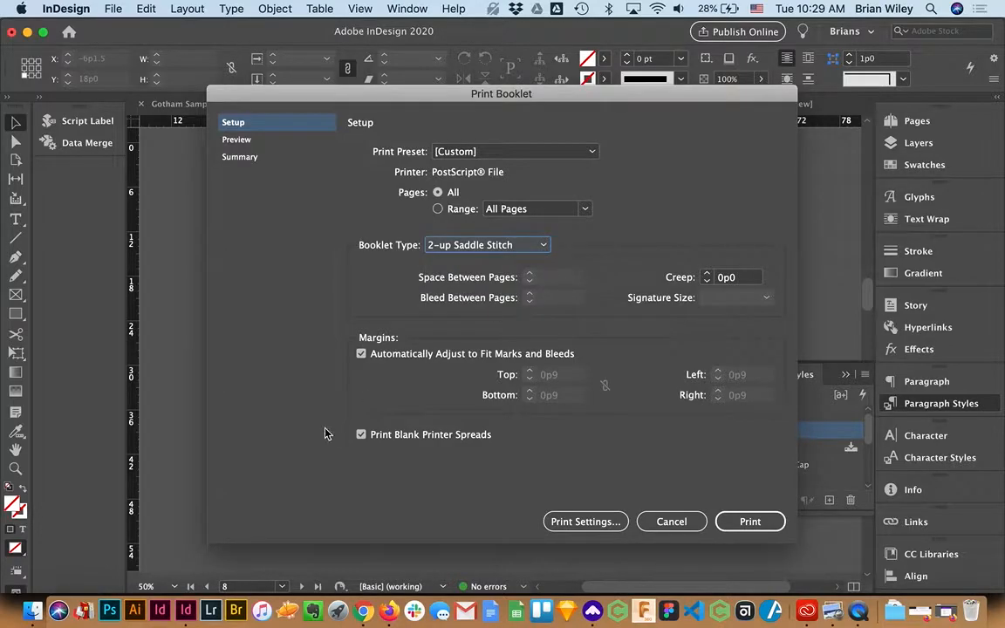
{"action": "left_click", "coordinate": [361, 434]}
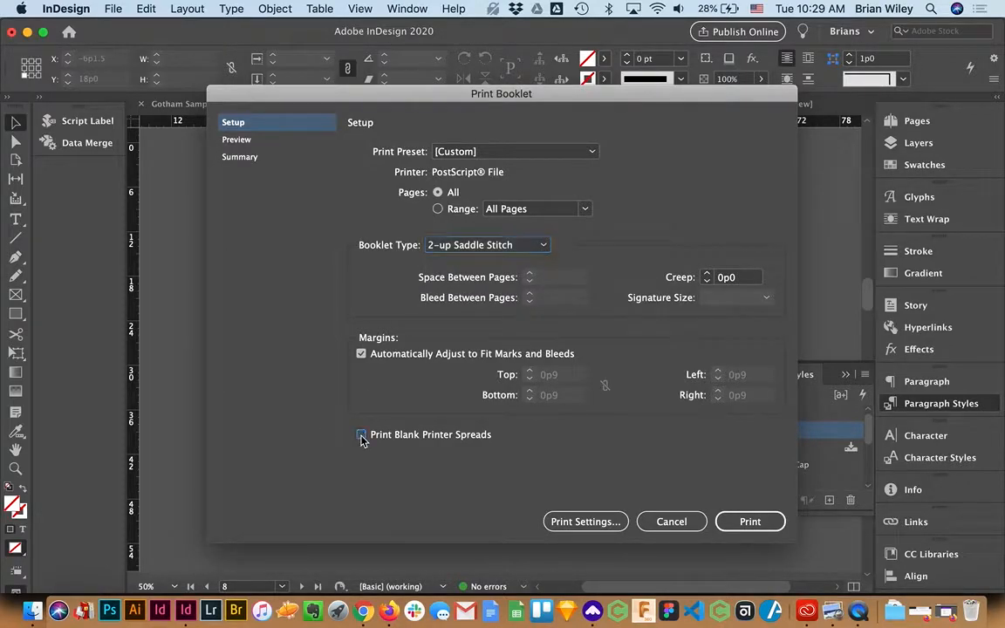
{"action": "left_click", "coordinate": [361, 434]}
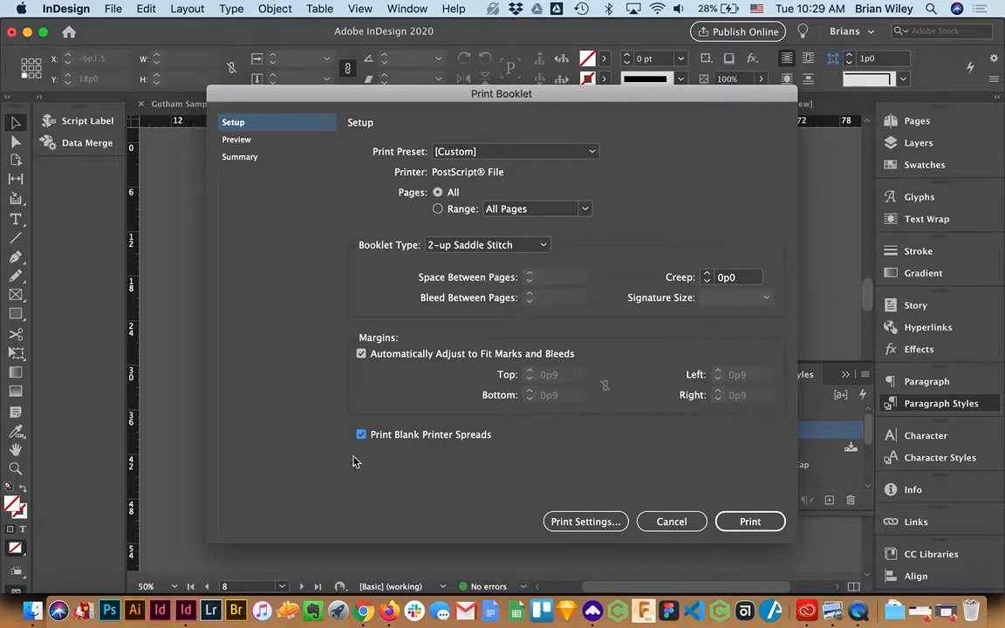
{"action": "mouse_move", "coordinate": [390, 462]}
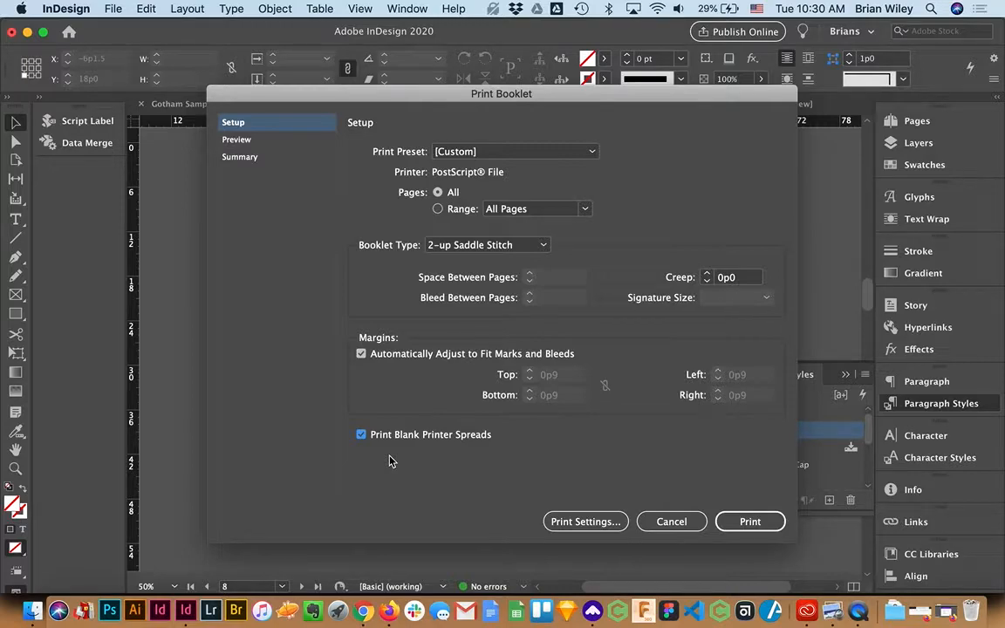
{"action": "mouse_move", "coordinate": [547, 486]}
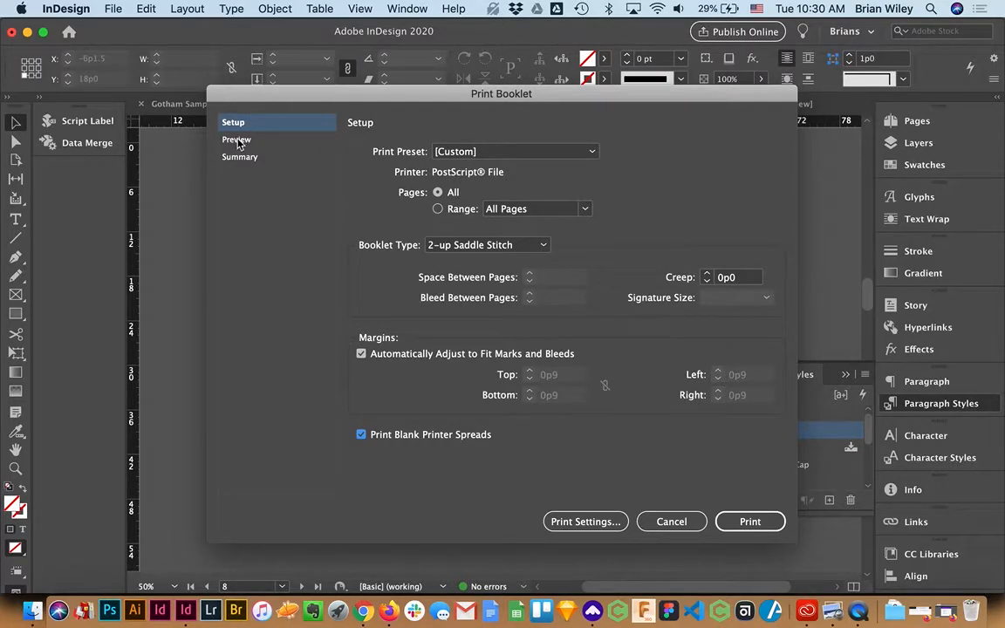
- Preview the imposed spreads and step forward to spread 5 of 12 (pages 20 and 5)
{"action": "left_click", "coordinate": [237, 139]}
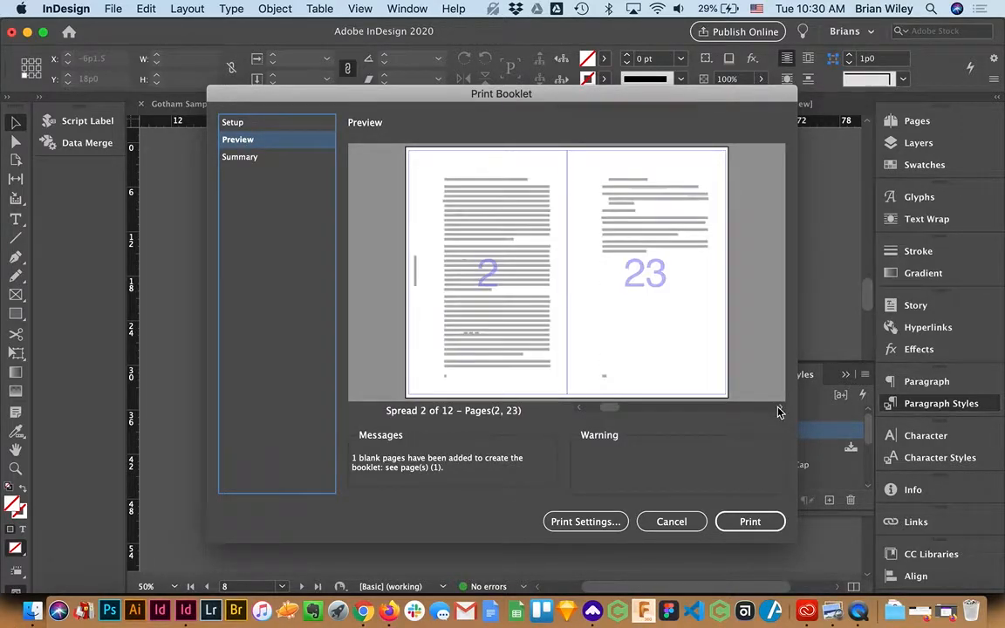
{"action": "mouse_move", "coordinate": [574, 328]}
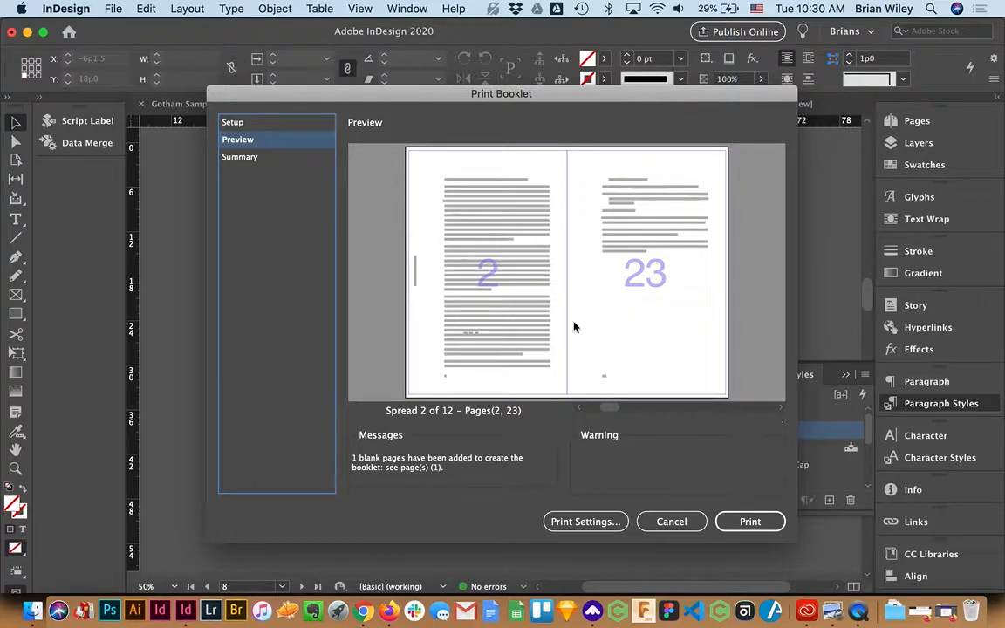
{"action": "mouse_move", "coordinate": [781, 412]}
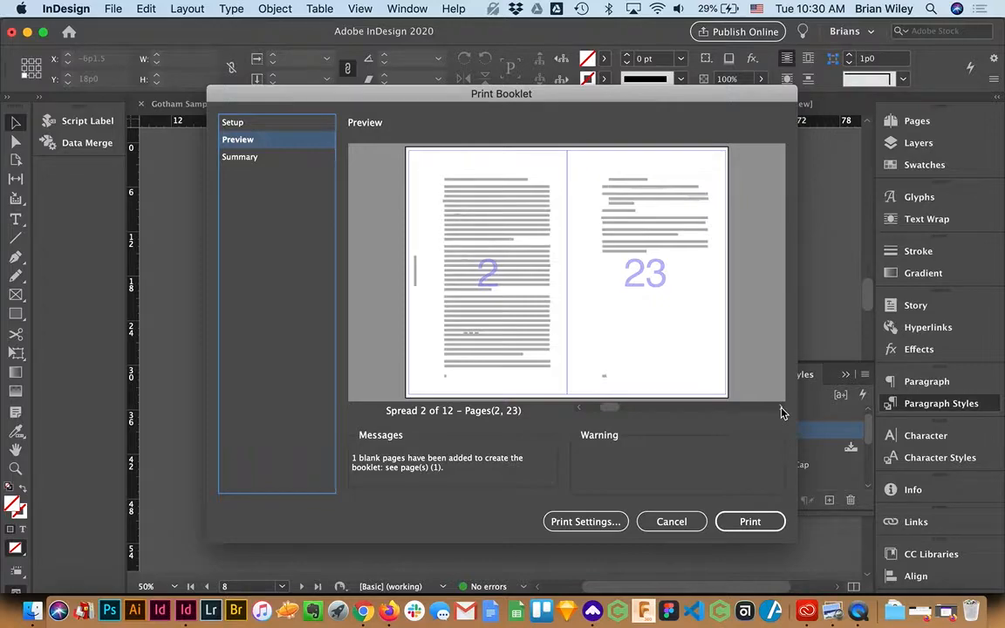
{"action": "left_click", "coordinate": [640, 408]}
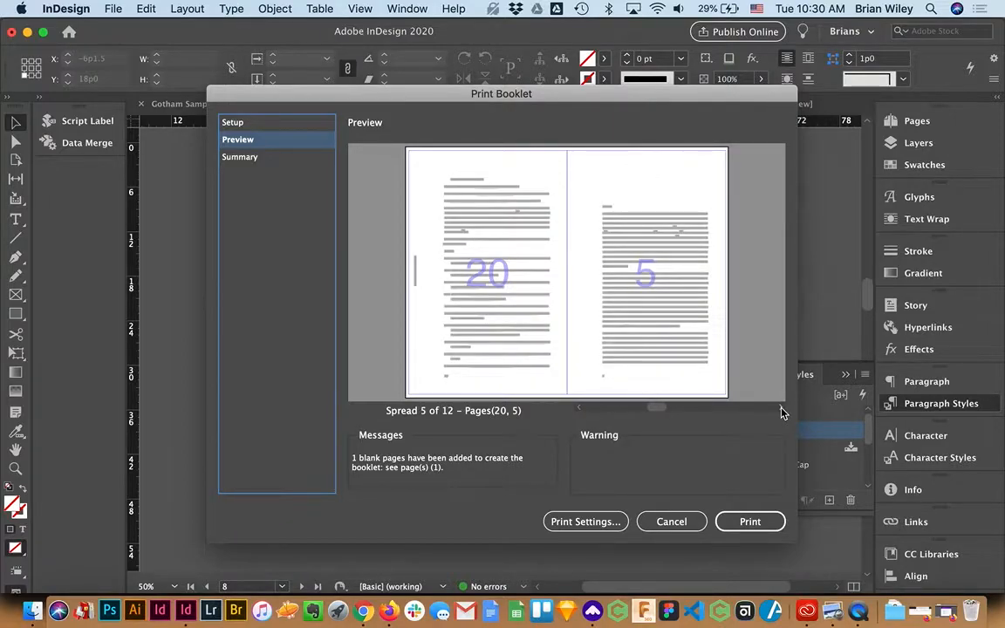
{"action": "mouse_move", "coordinate": [534, 269]}
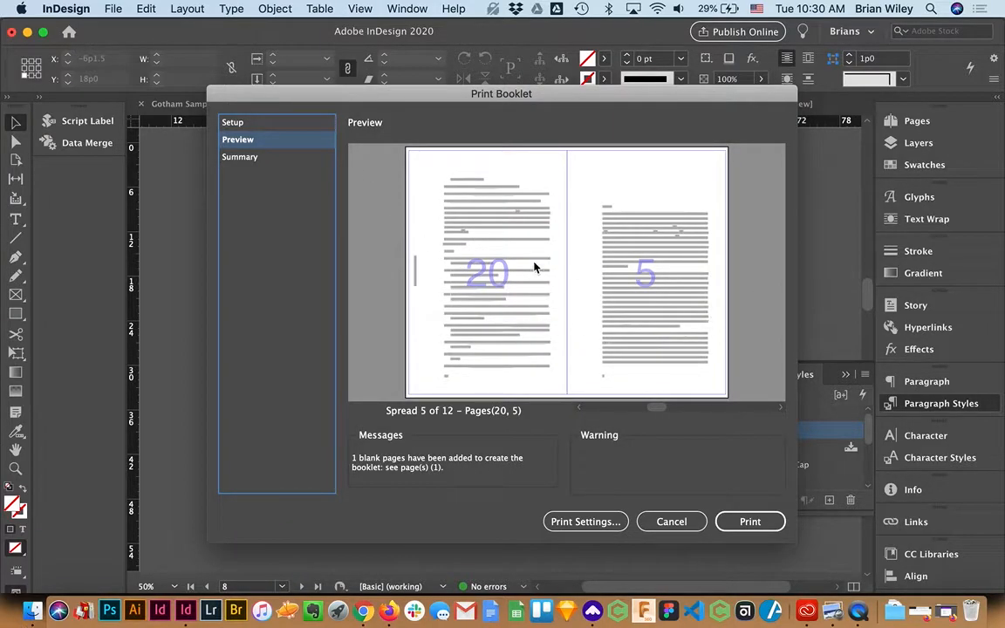
{"action": "mouse_move", "coordinate": [656, 552]}
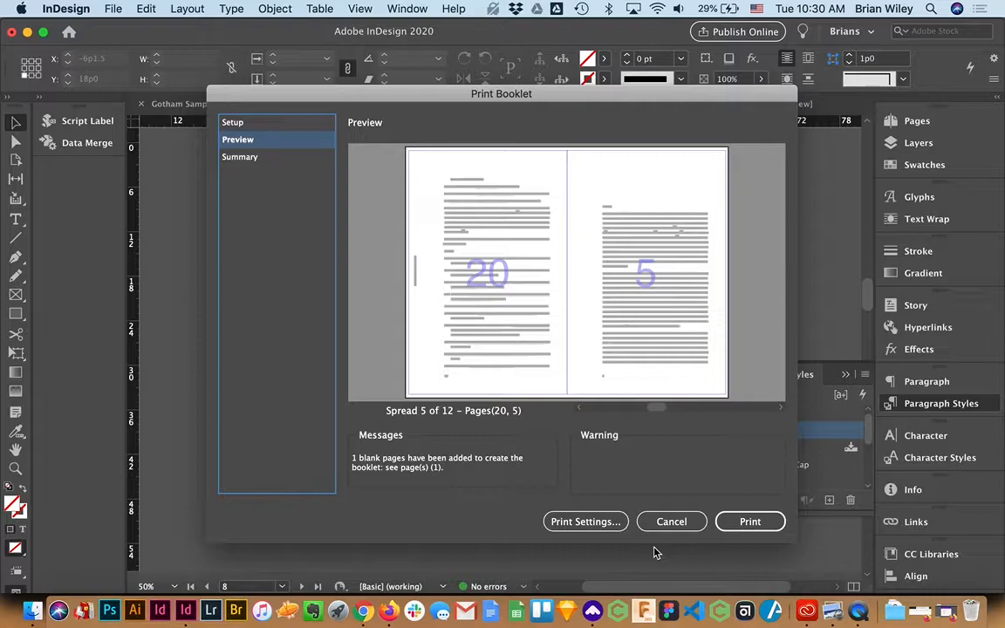
{"action": "mouse_move", "coordinate": [746, 310]}
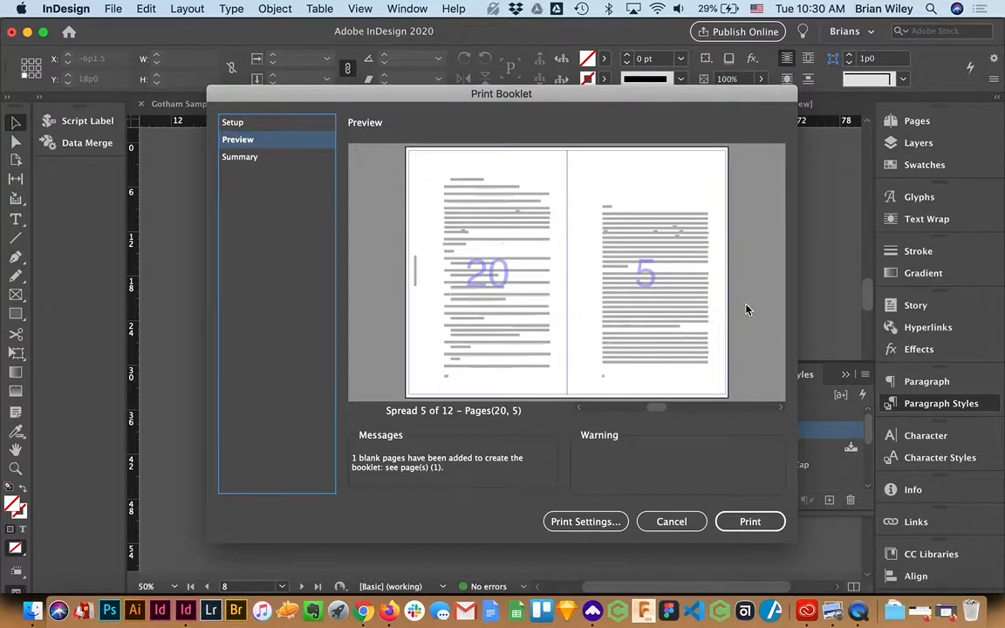
{"action": "mouse_move", "coordinate": [723, 332]}
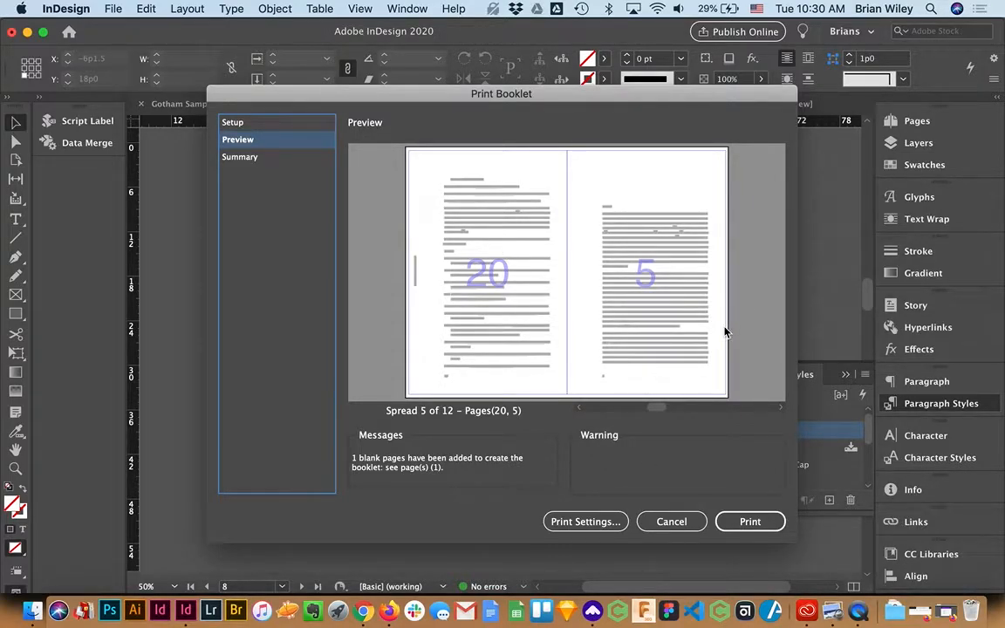
- Review the Summary listing 2-up Saddle Stitch, zero creep and blank spreads on, then return to Setup
{"action": "left_click", "coordinate": [240, 157]}
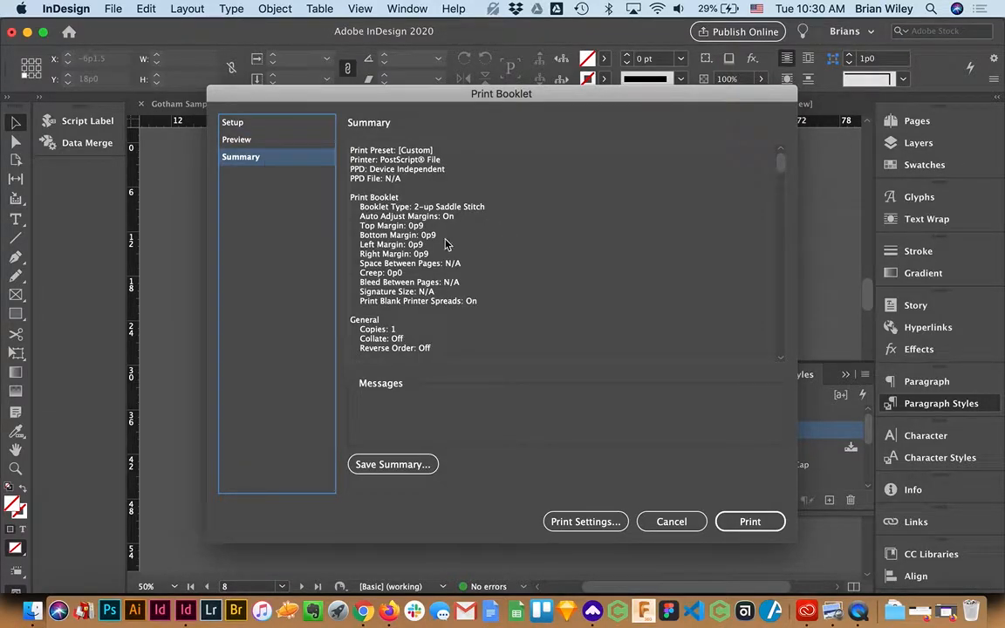
{"action": "mouse_move", "coordinate": [485, 307]}
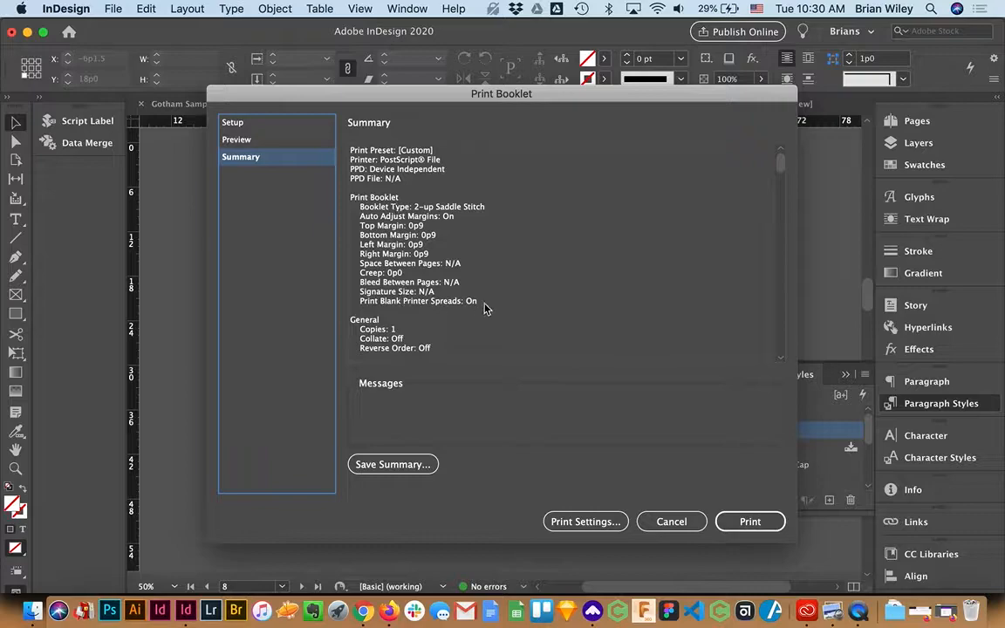
{"action": "mouse_move", "coordinate": [450, 326]}
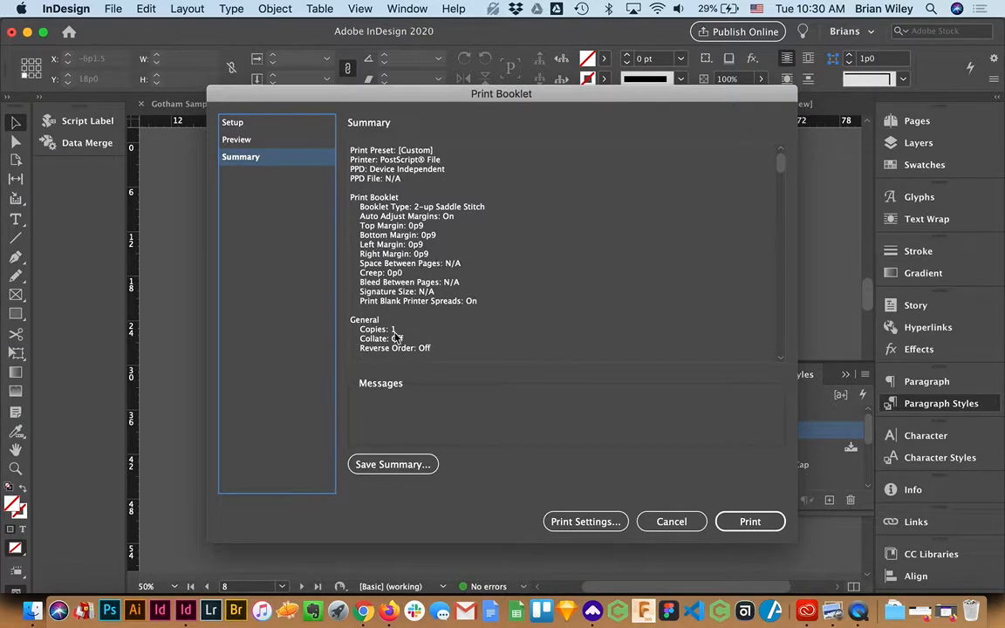
{"action": "scroll", "scroll_direction": "down", "scroll_amount": 3}
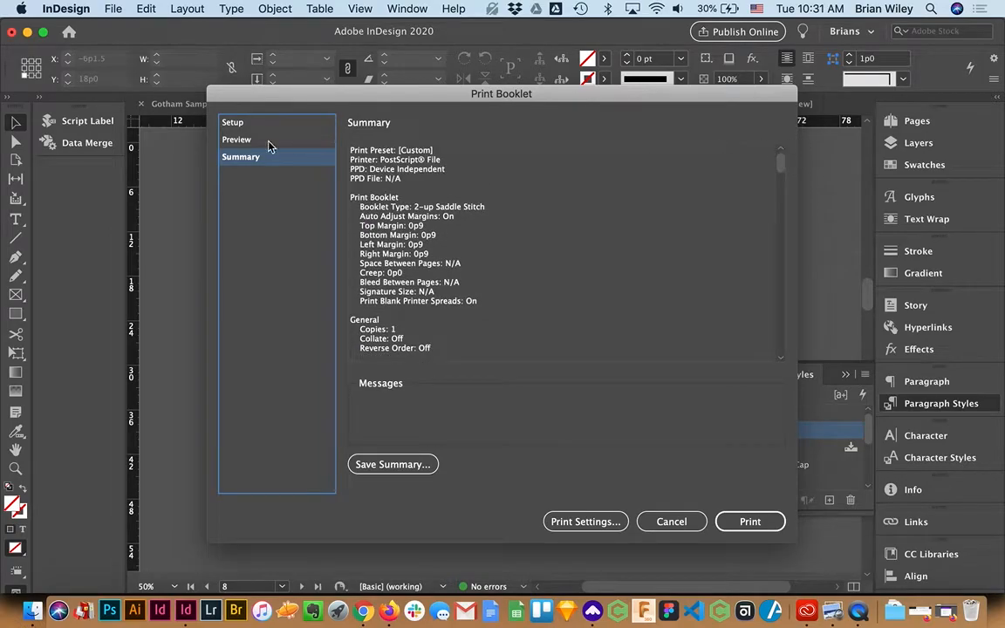
{"action": "mouse_move", "coordinate": [314, 153]}
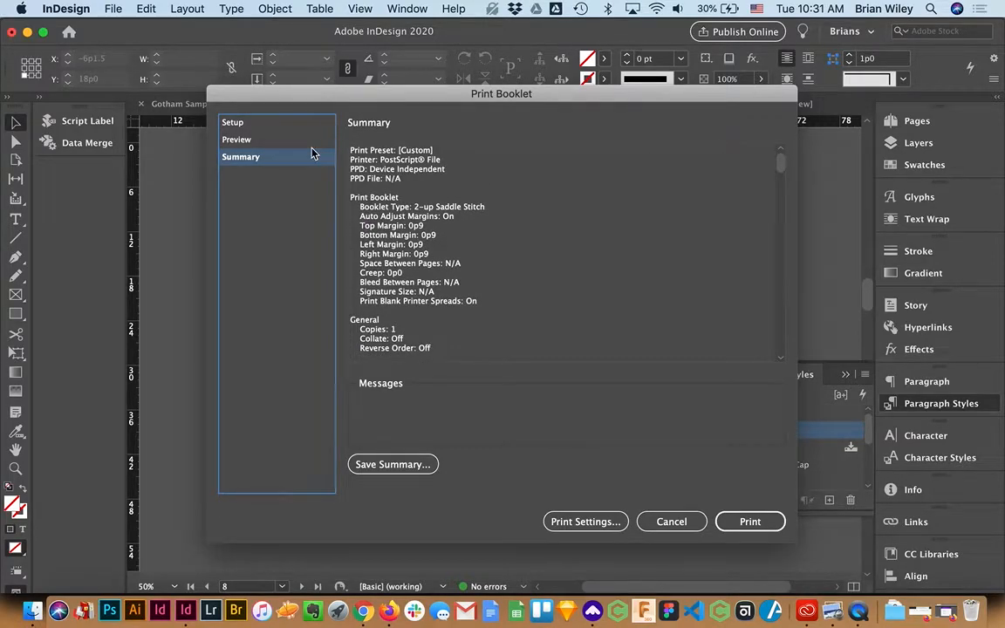
{"action": "left_click", "coordinate": [237, 140]}
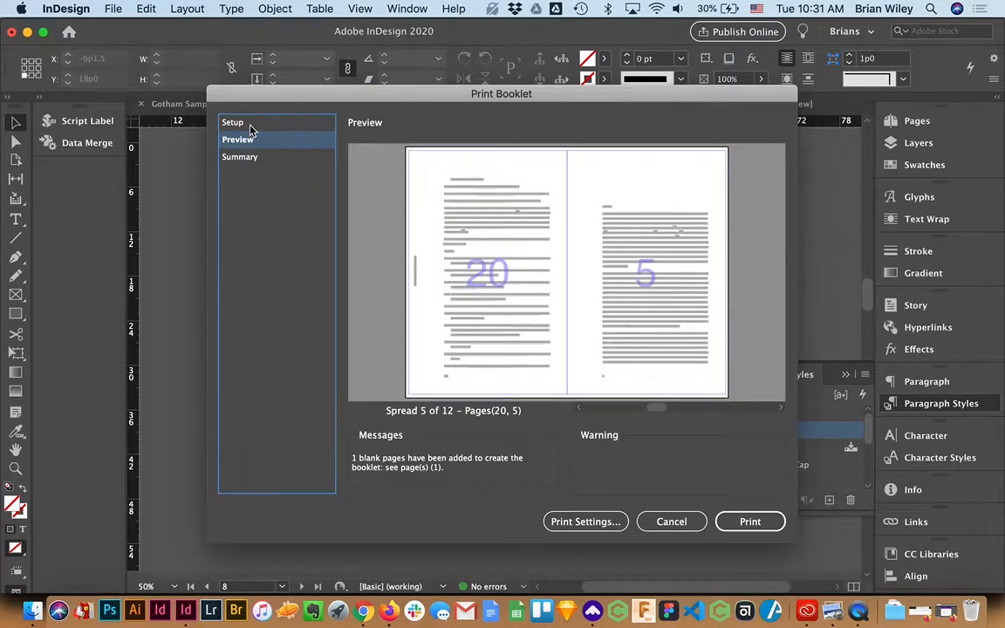
{"action": "left_click", "coordinate": [234, 122]}
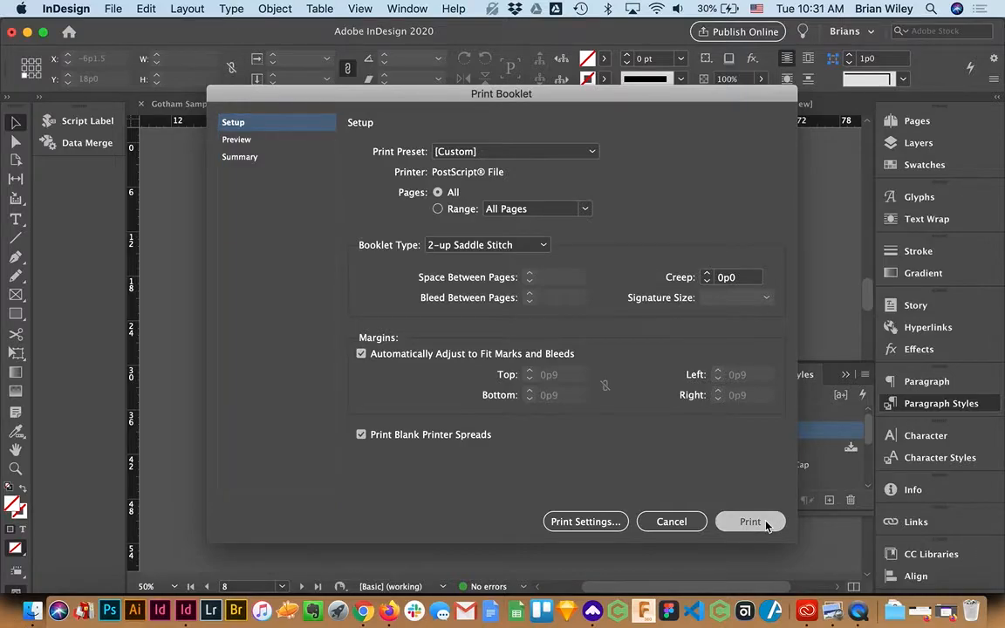
- Print the booklet to a PostScript file named Emoji Text saved on the Desktop
{"action": "left_click", "coordinate": [750, 519]}
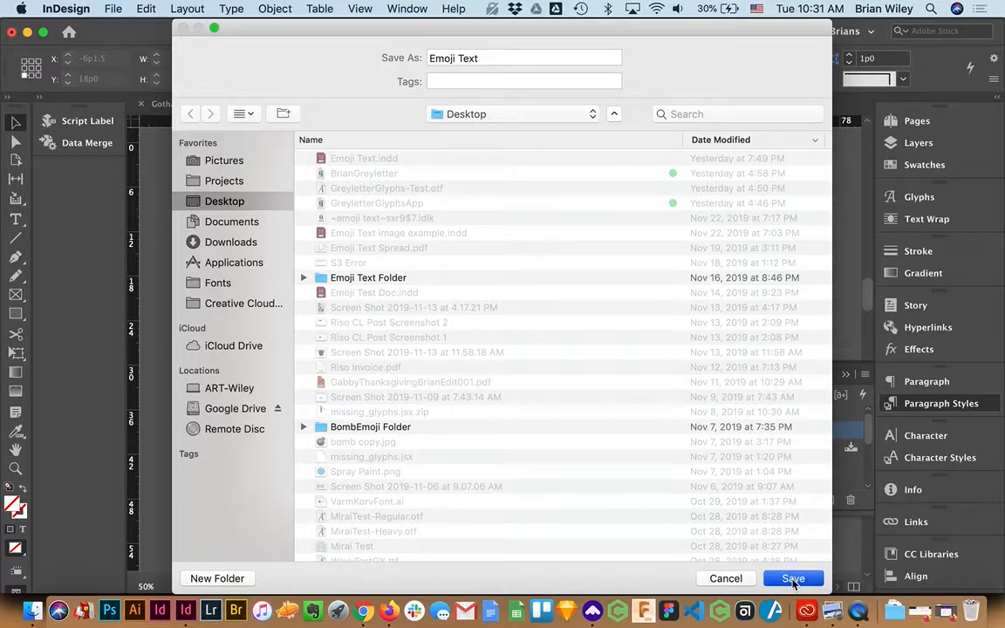
{"action": "left_click", "coordinate": [792, 579]}
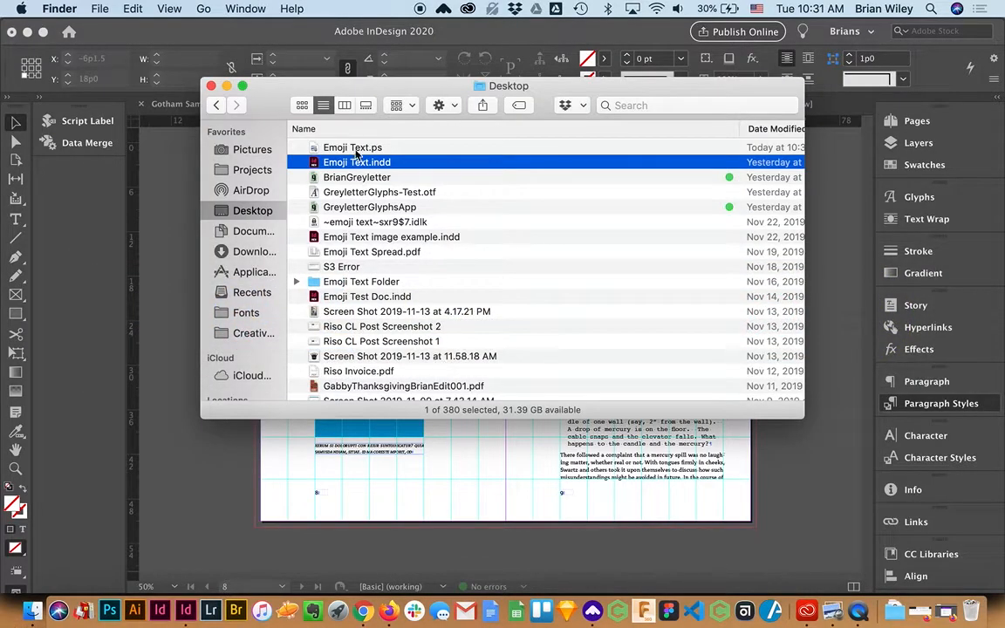
- Open Emoji Text.ps from the Desktop so it converts to Emoji Text.pdf in Preview
{"action": "left_click", "coordinate": [353, 146]}
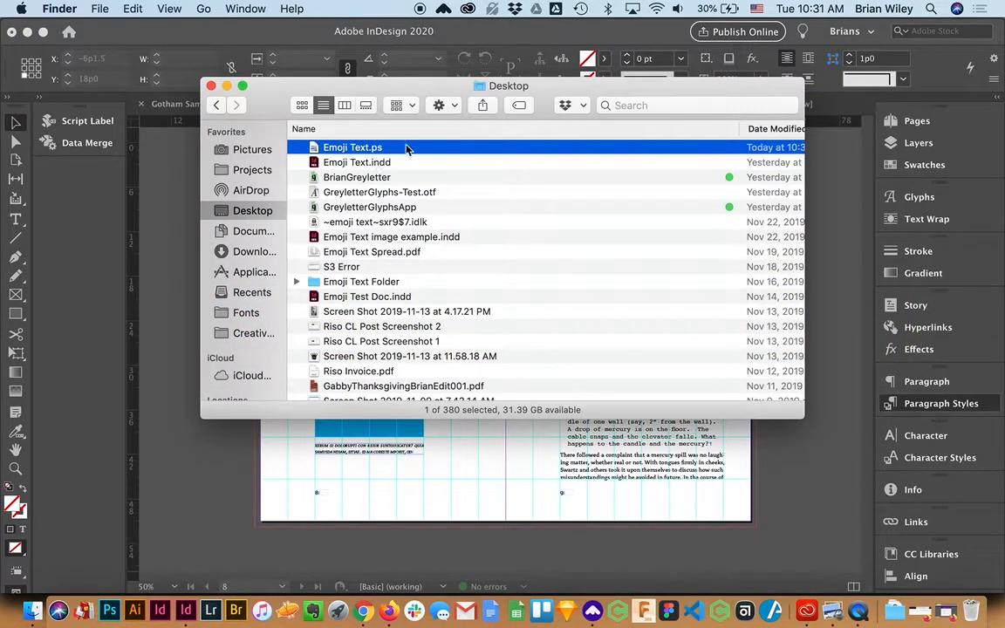
{"action": "mouse_move", "coordinate": [365, 157]}
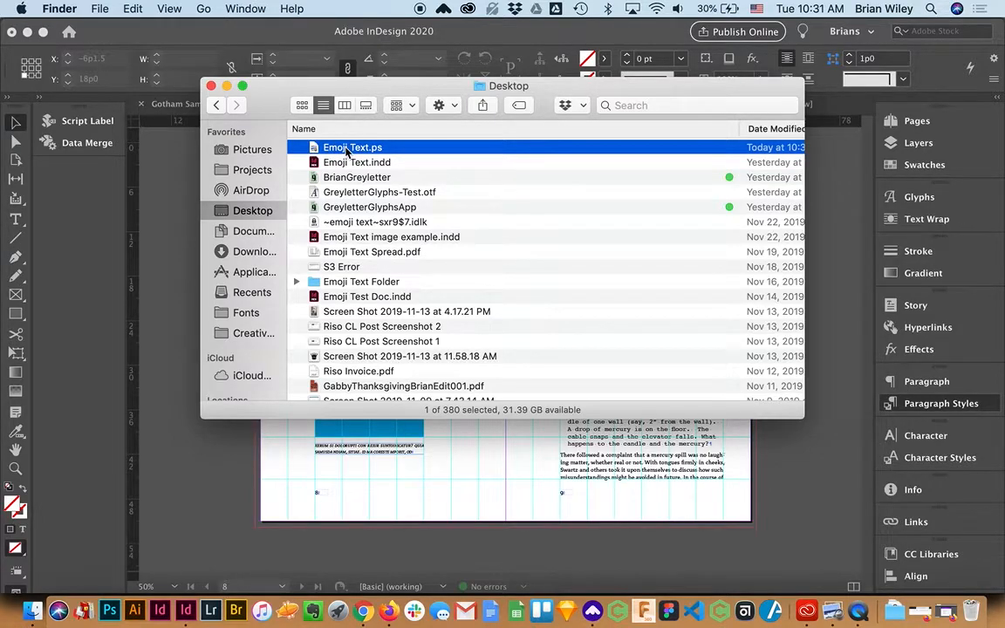
{"action": "double_click", "coordinate": [352, 147]}
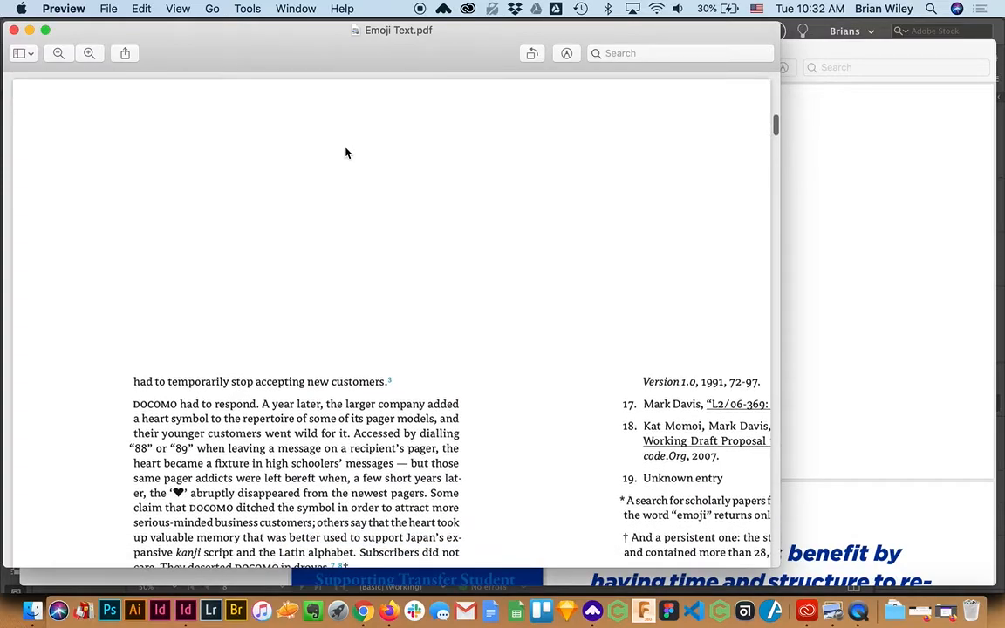
- Scroll through the Emoji Text.pdf pages in Preview before returning to InDesign
{"action": "scroll", "scroll_direction": "down", "scroll_amount": 3}
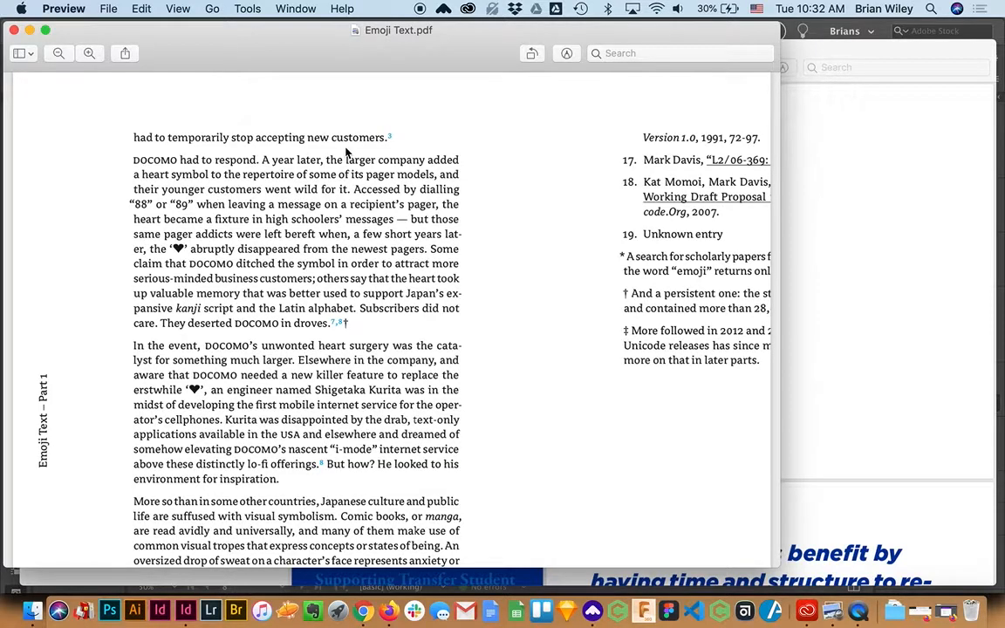
{"action": "mouse_move", "coordinate": [373, 348]}
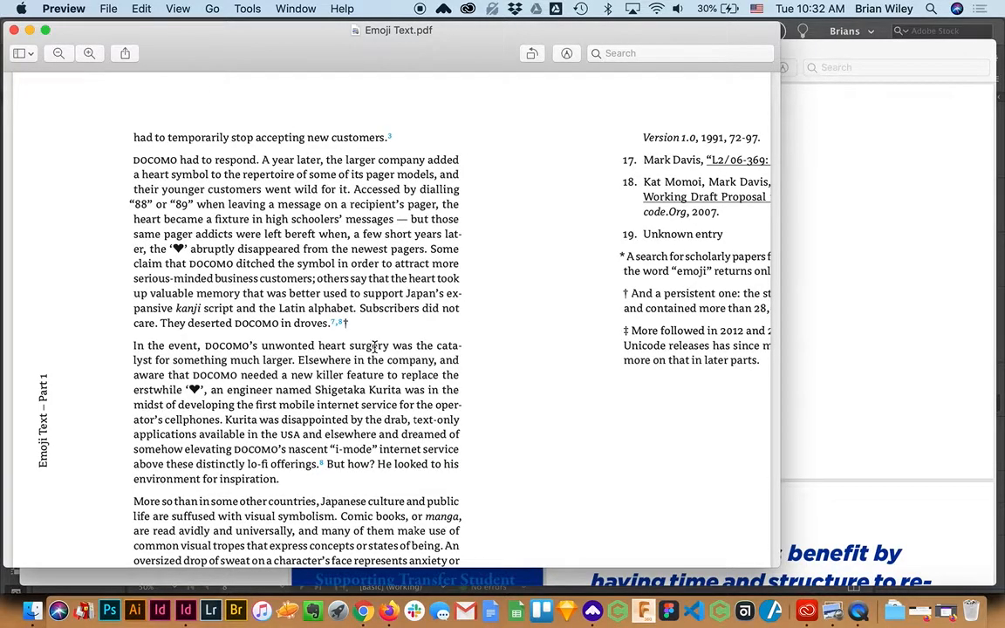
{"action": "scroll", "scroll_direction": "down", "scroll_amount": 3}
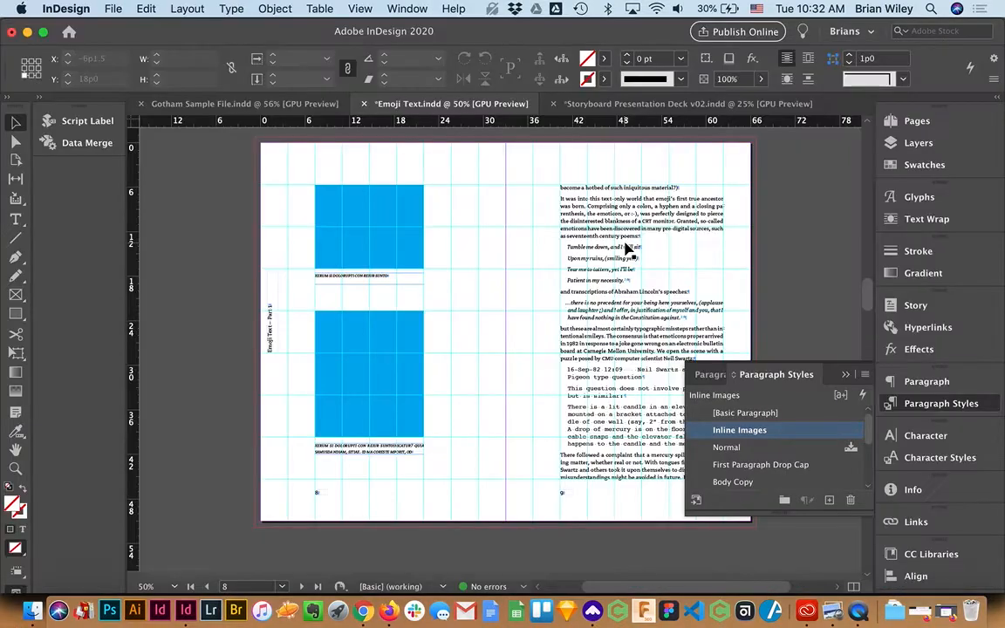
- Reopen Print Booklet and preview spread 1 of 12 with its added blank page
{"action": "left_click", "coordinate": [112, 9]}
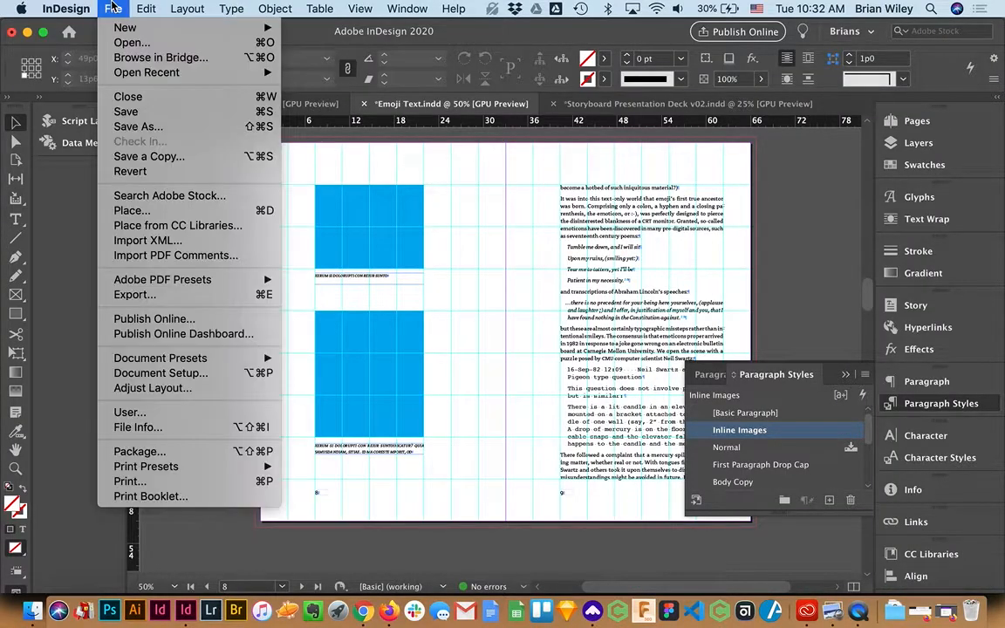
{"action": "left_click", "coordinate": [150, 495]}
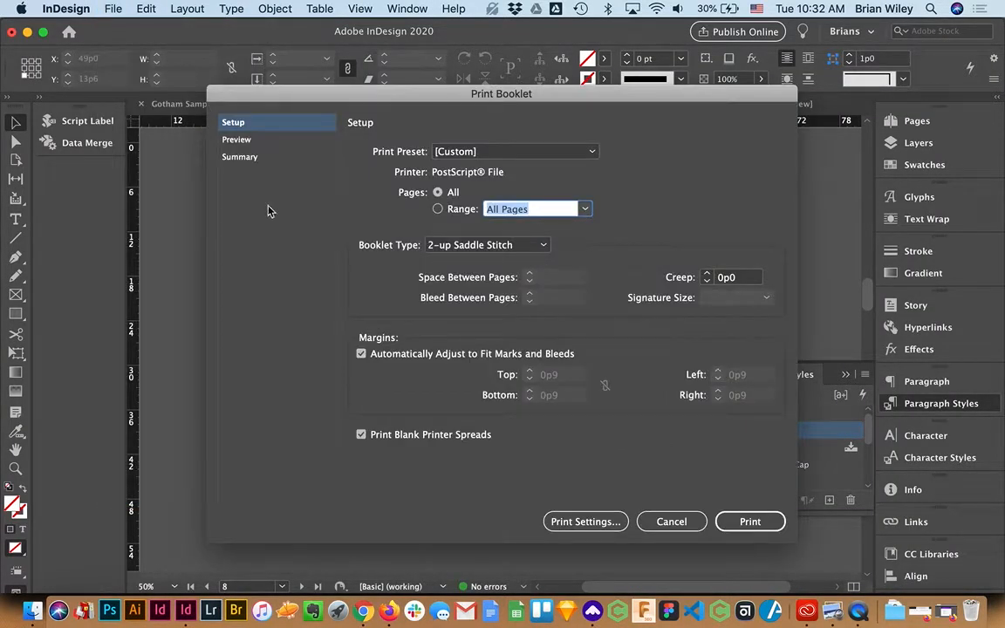
{"action": "left_click", "coordinate": [237, 139]}
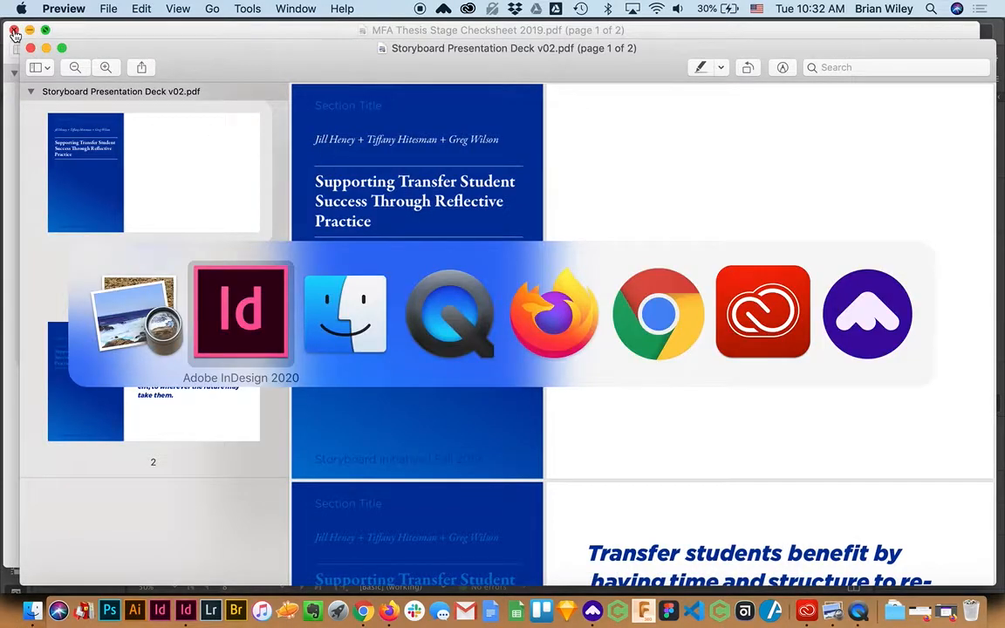
{"action": "left_click", "coordinate": [240, 312]}
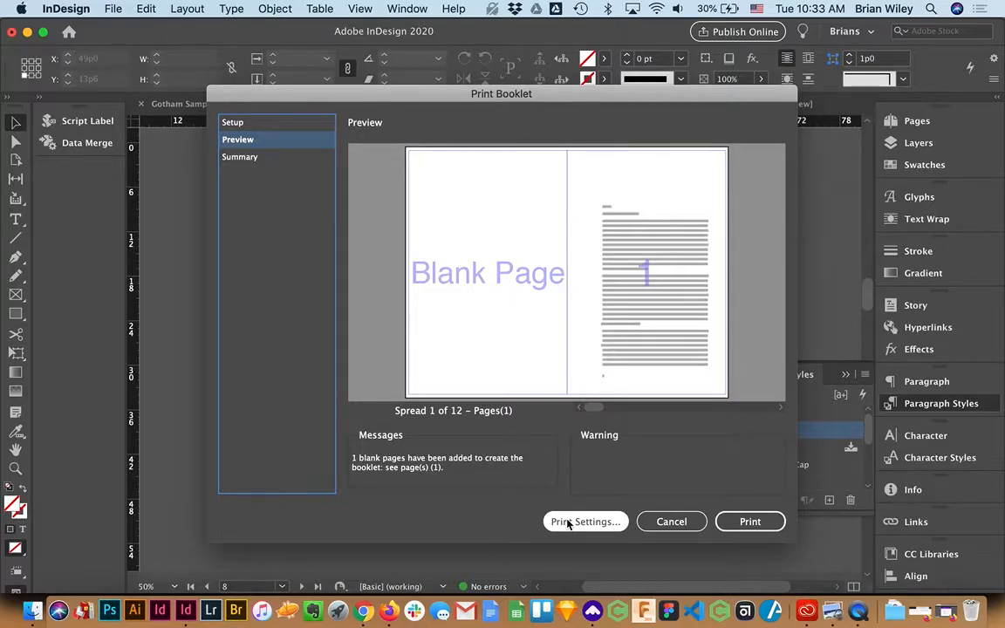
- Set the print PPD to HP Color LaserJet M750 and keep US Letter paper size in Setup
{"action": "left_click", "coordinate": [587, 519]}
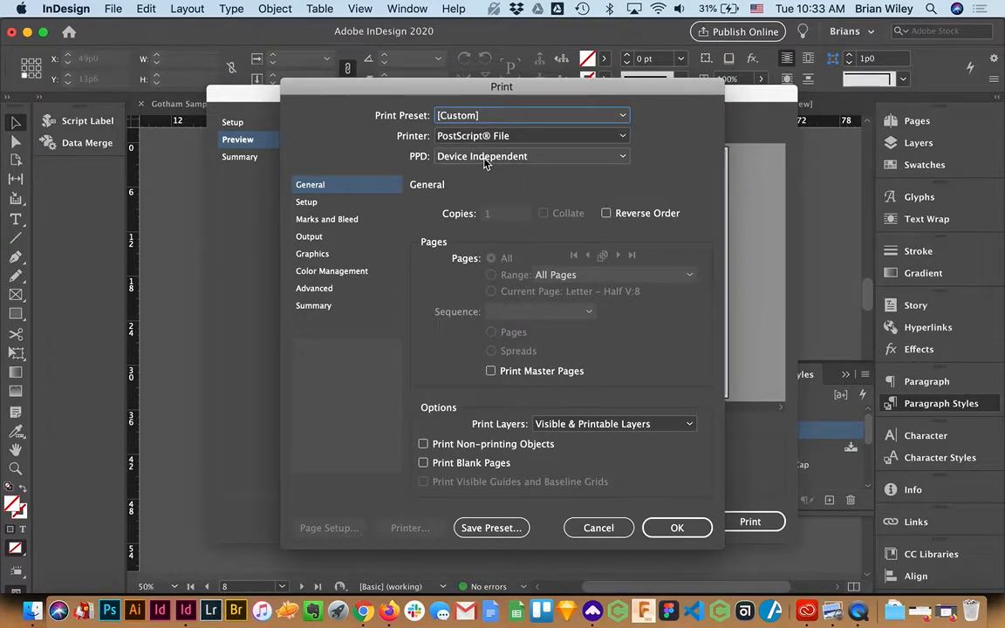
{"action": "left_click", "coordinate": [532, 157]}
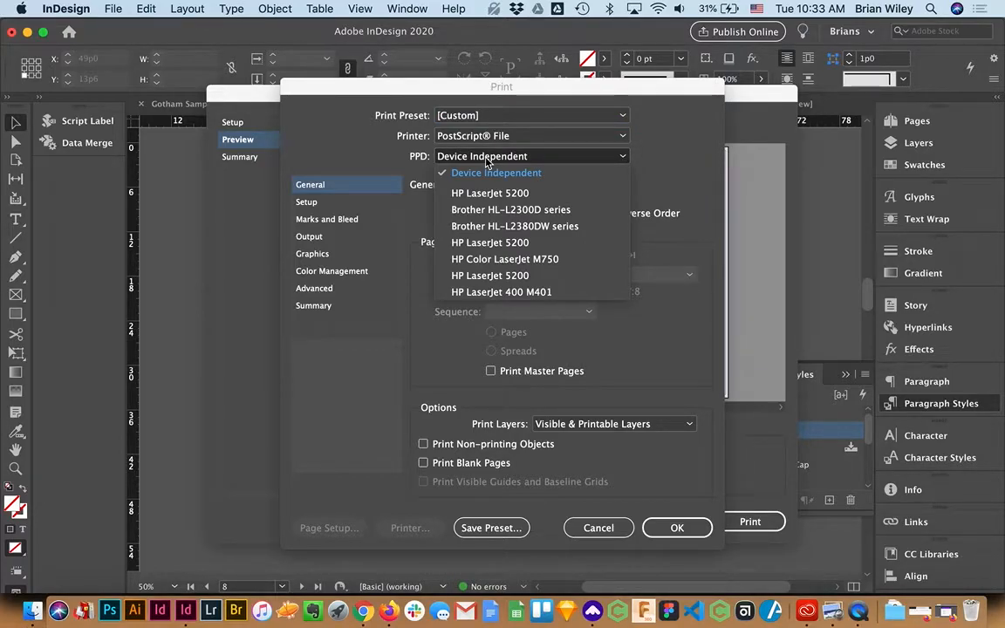
{"action": "mouse_move", "coordinate": [506, 258]}
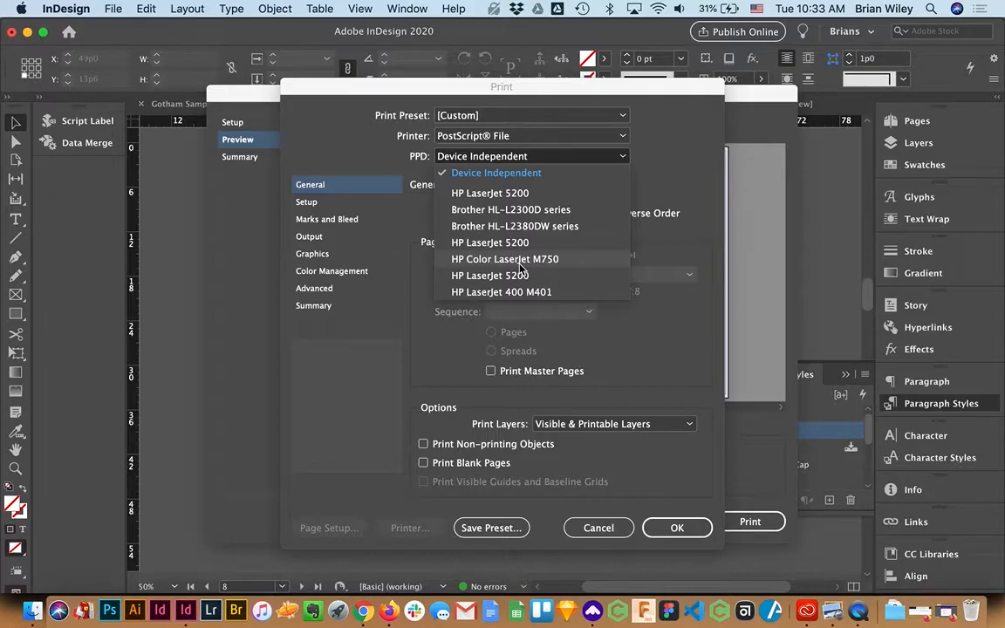
{"action": "left_click", "coordinate": [504, 258]}
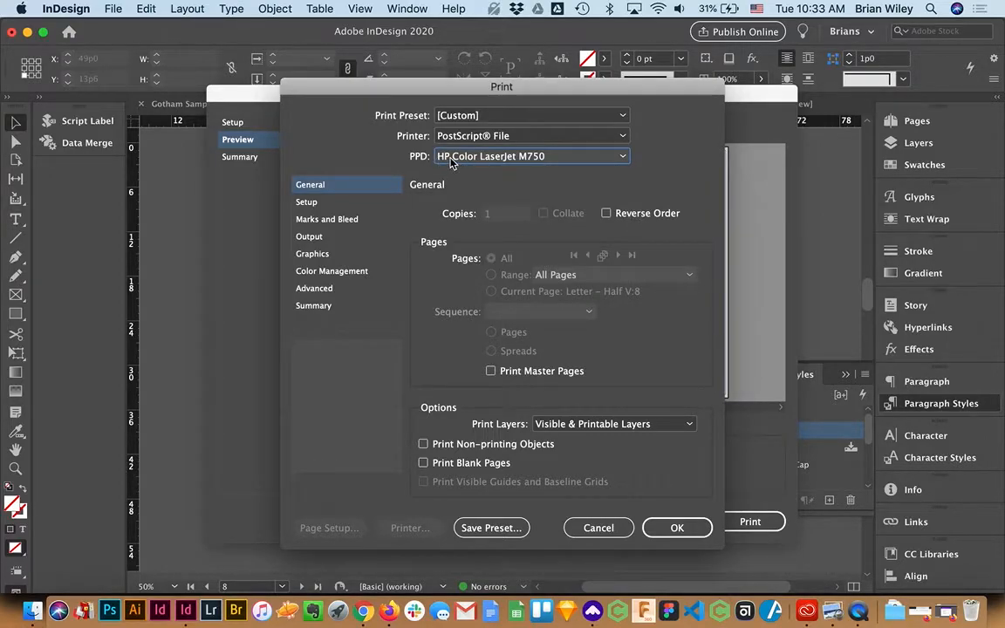
{"action": "left_click", "coordinate": [307, 203]}
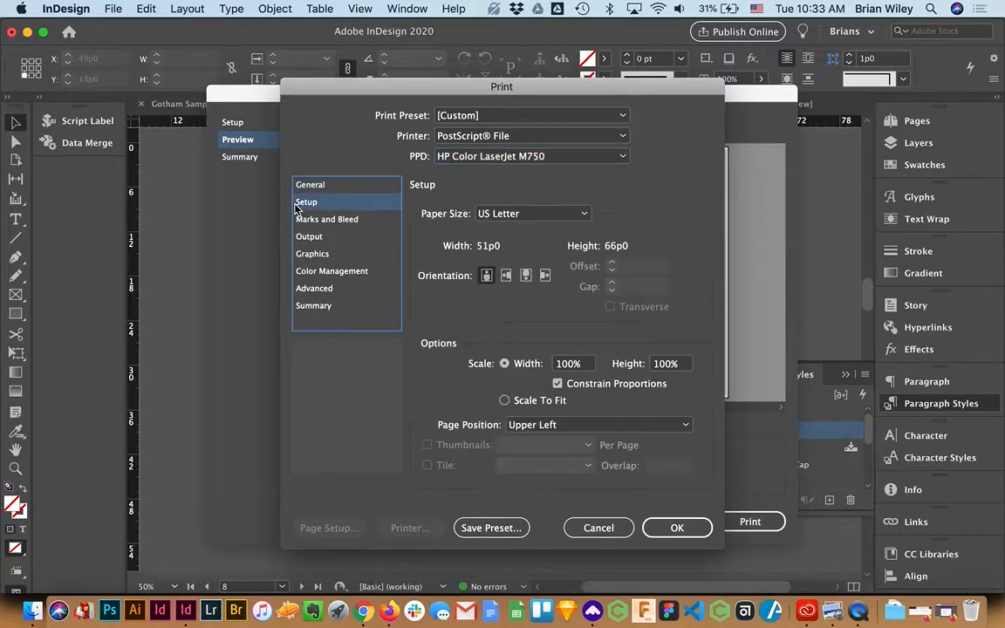
{"action": "left_click", "coordinate": [532, 212]}
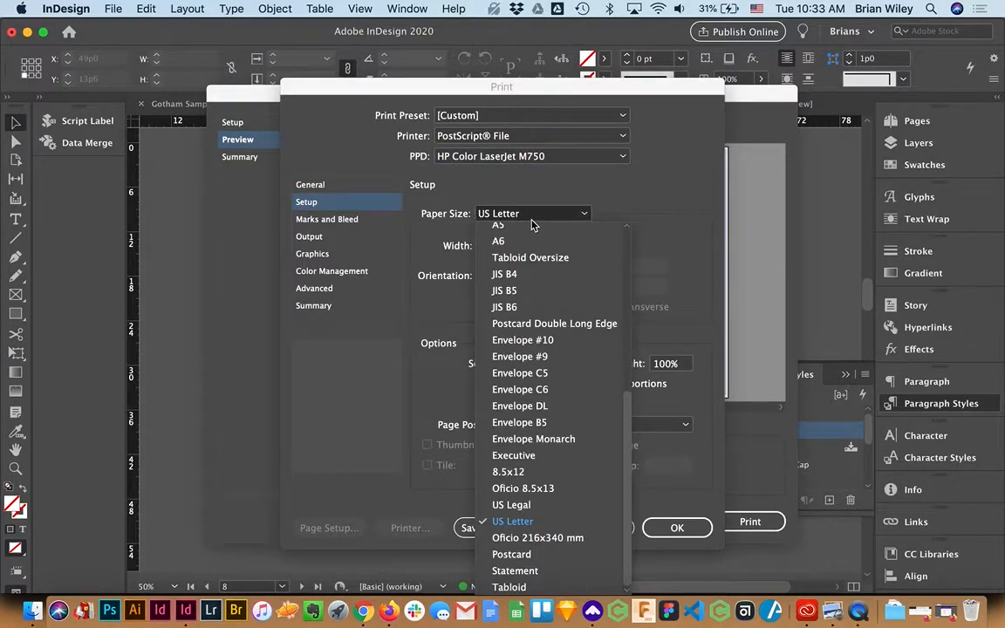
{"action": "left_click", "coordinate": [513, 520]}
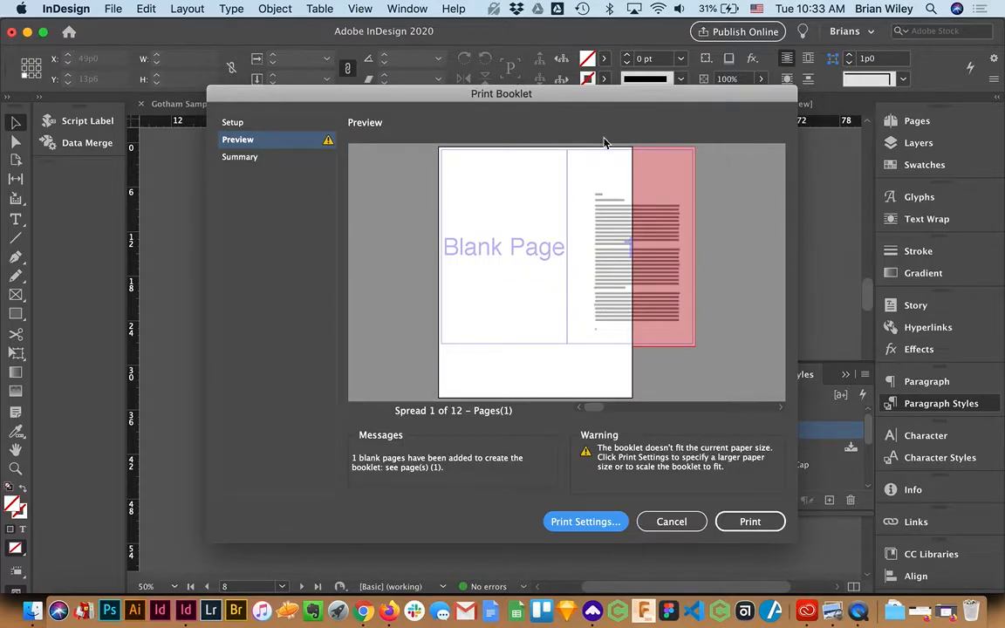
{"action": "mouse_move", "coordinate": [632, 318]}
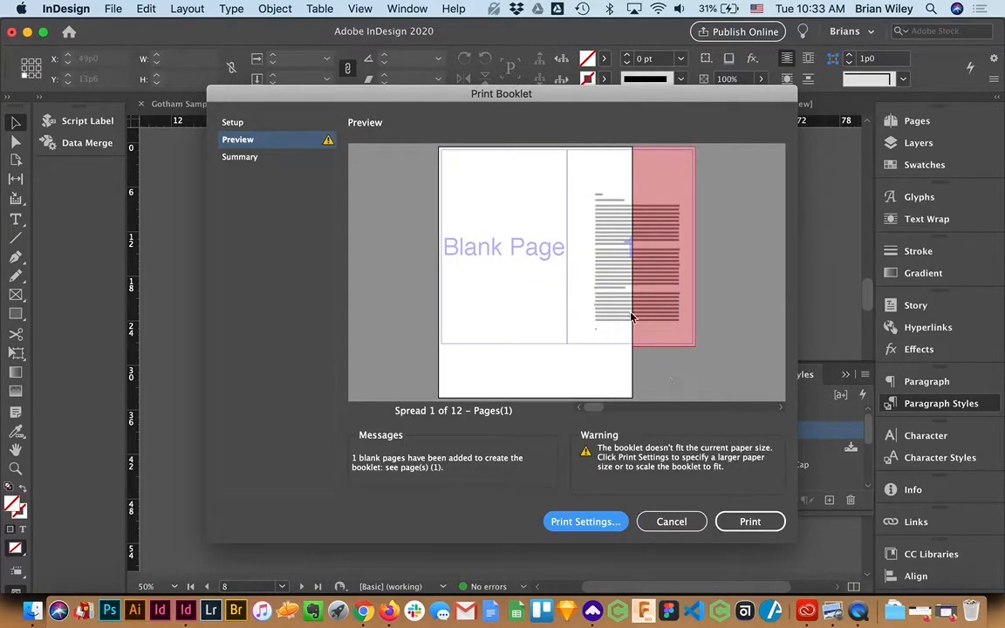
{"action": "mouse_move", "coordinate": [629, 351]}
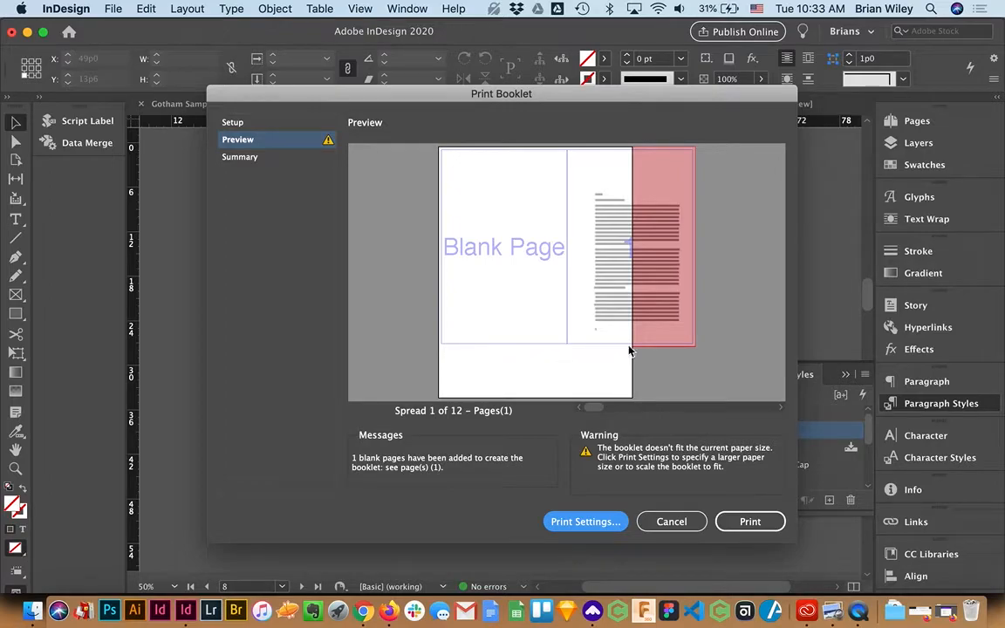
{"action": "mouse_move", "coordinate": [614, 340]}
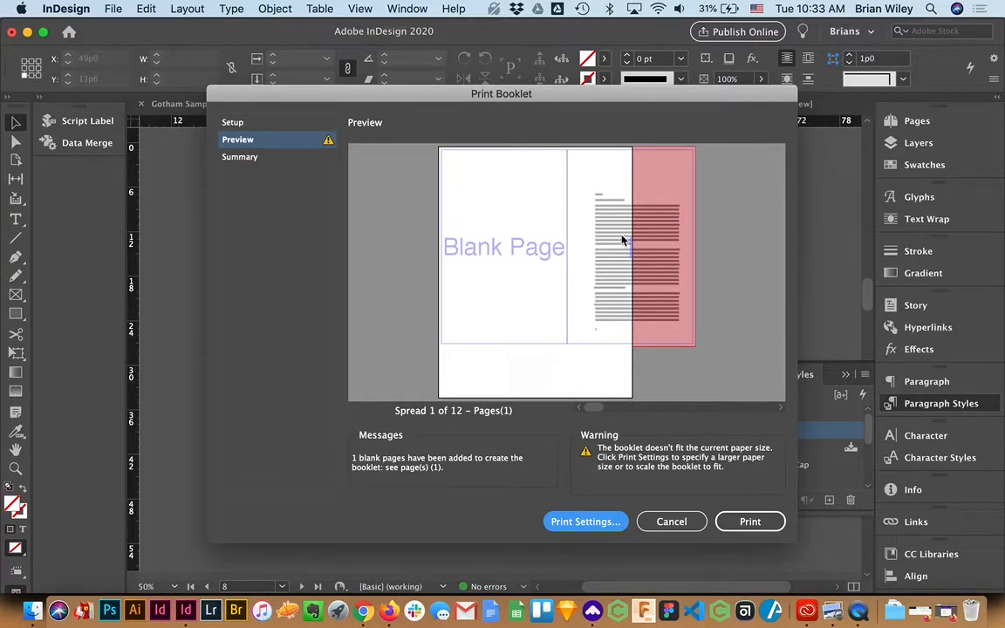
{"action": "mouse_move", "coordinate": [436, 178]}
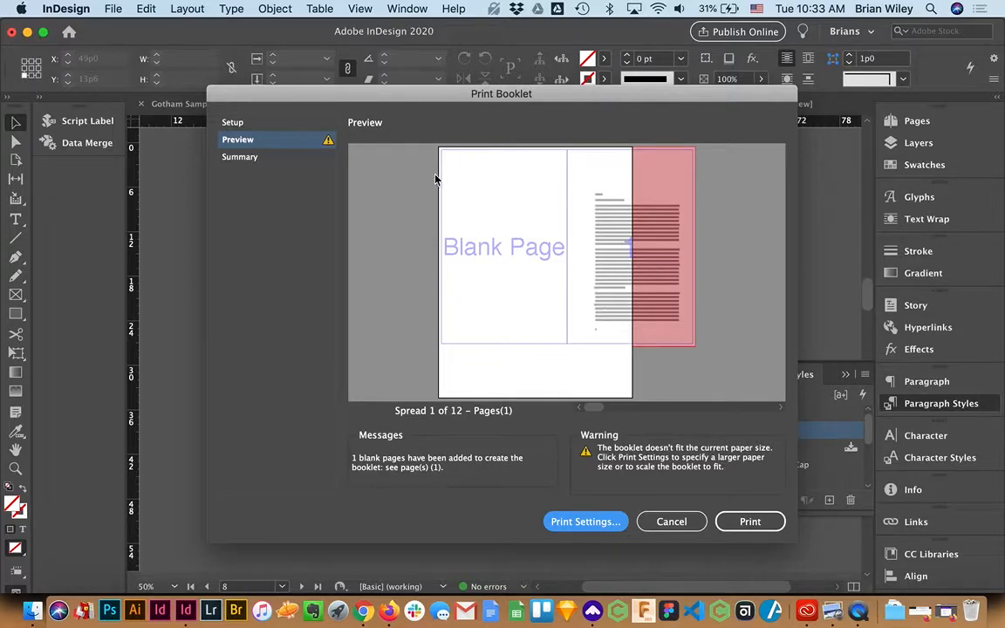
{"action": "mouse_move", "coordinate": [590, 335]}
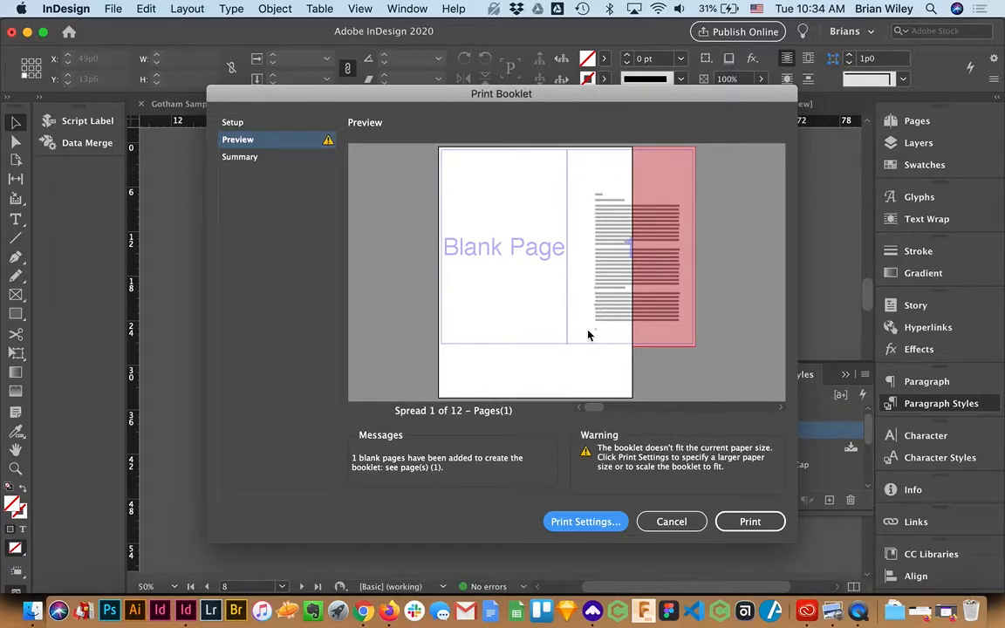
- Switch the Setup orientation to landscape and confirm so spread 1 rotates onto the sheet
{"action": "left_click", "coordinate": [586, 520]}
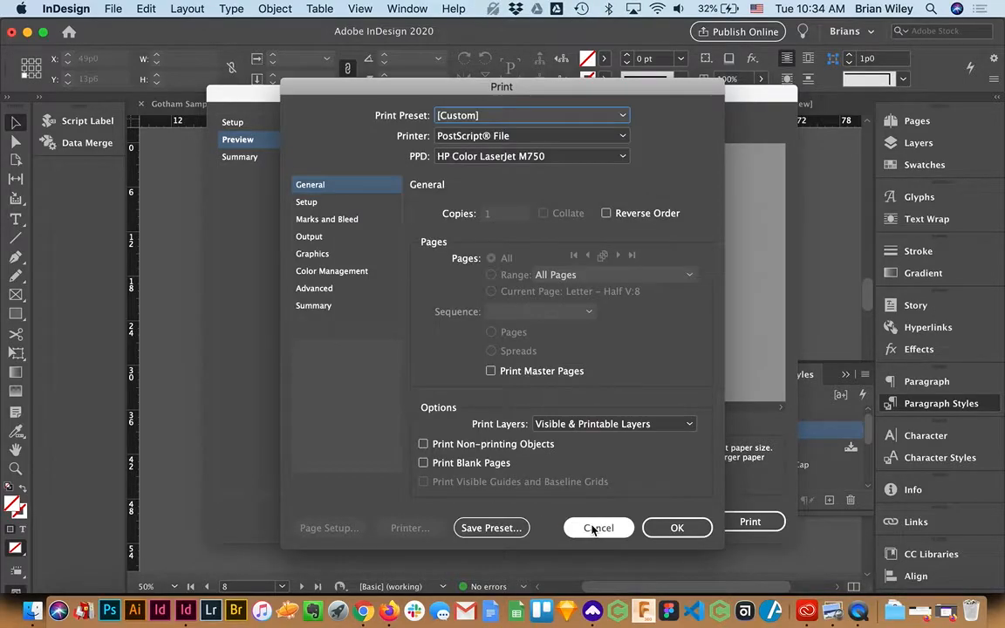
{"action": "left_click", "coordinate": [307, 202]}
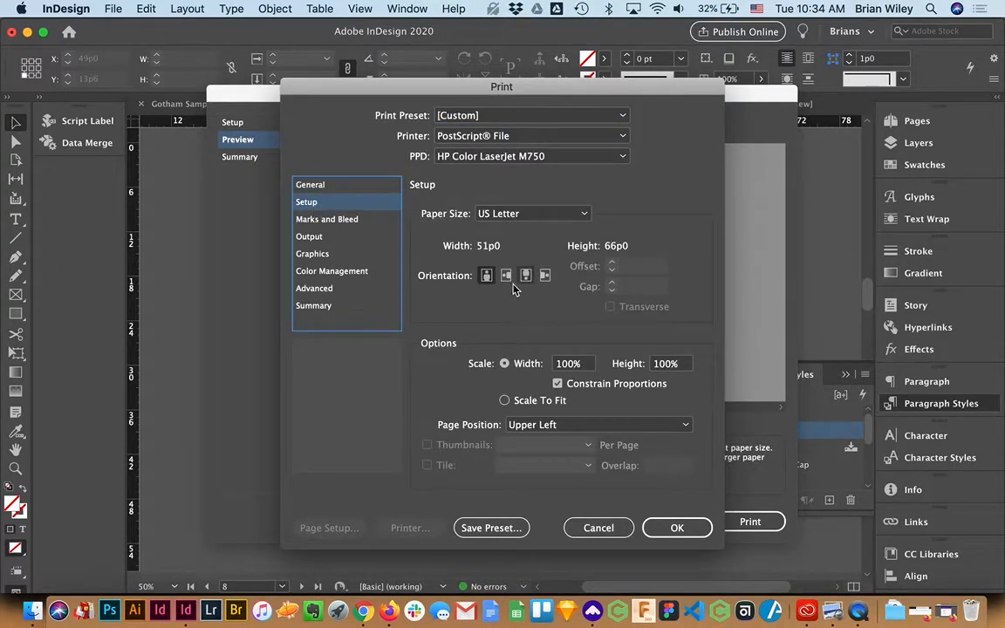
{"action": "left_click", "coordinate": [506, 275]}
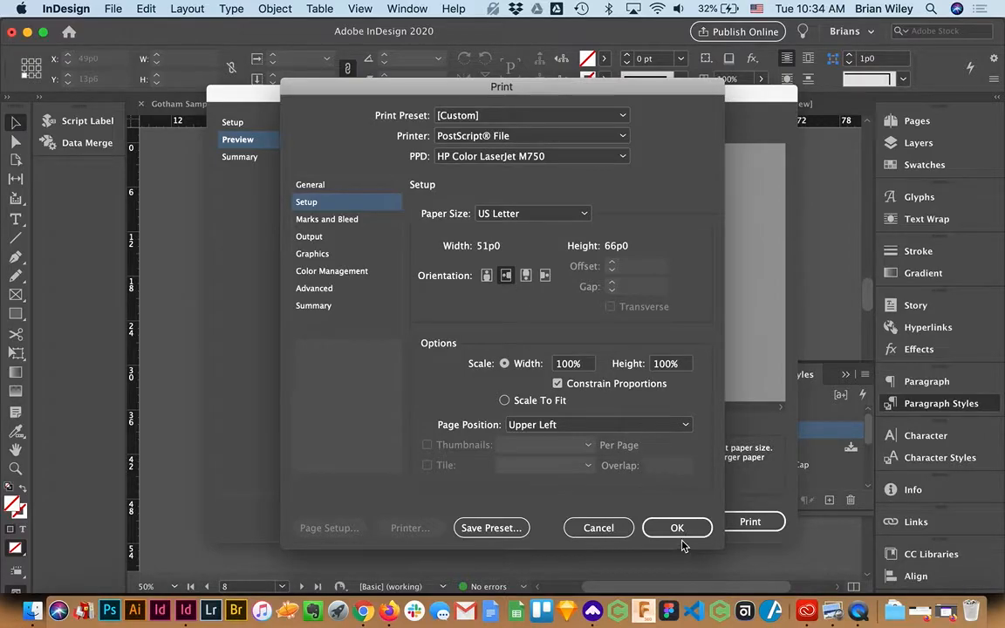
{"action": "left_click", "coordinate": [676, 527]}
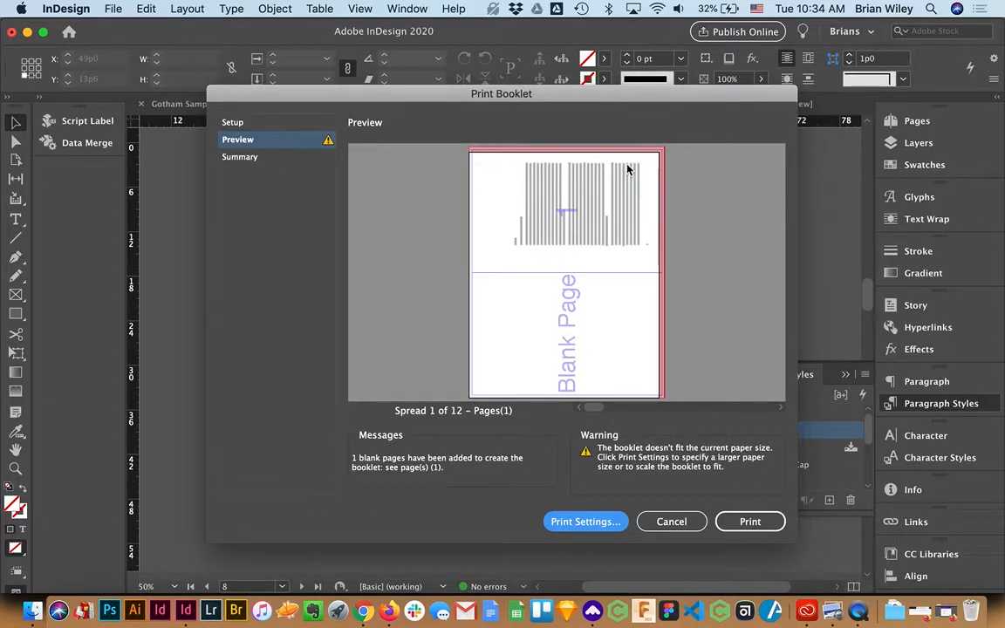
{"action": "mouse_move", "coordinate": [469, 157]}
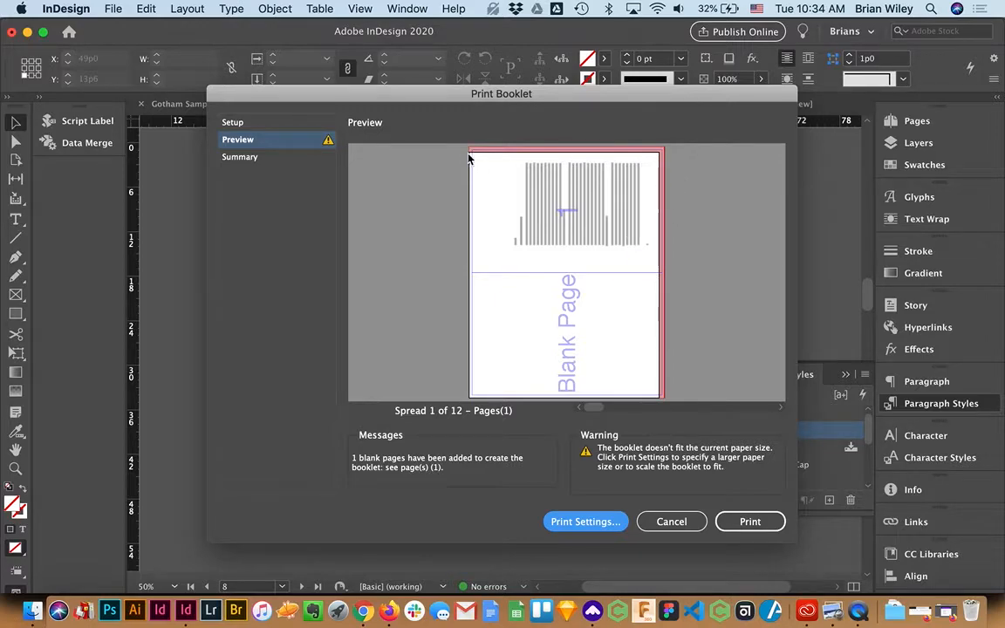
{"action": "mouse_move", "coordinate": [668, 161]}
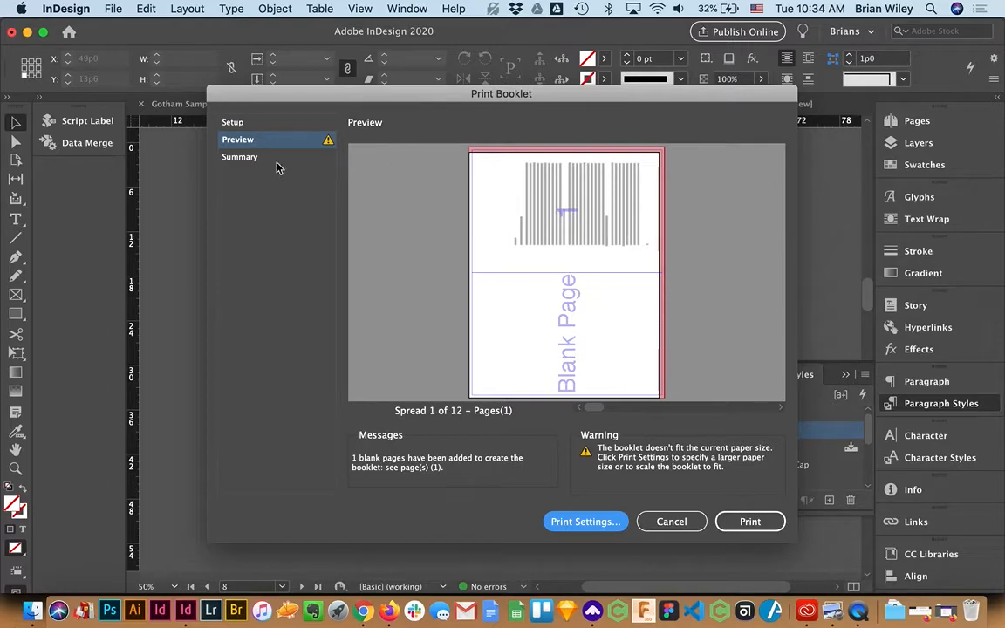
- In Print Settings Setup, set Page Position to Centered
{"action": "left_click", "coordinate": [586, 520]}
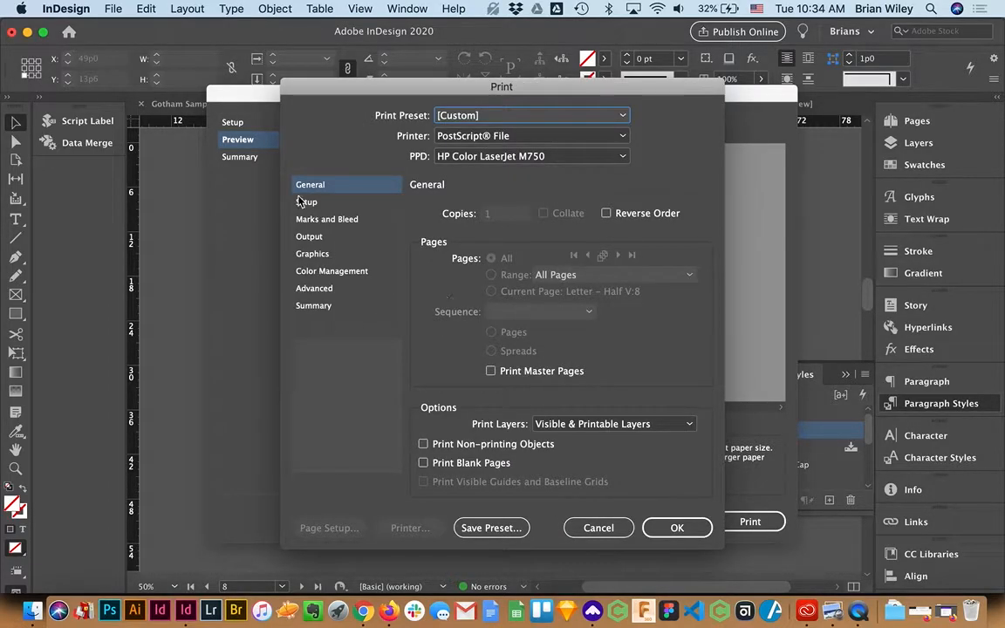
{"action": "left_click", "coordinate": [307, 202]}
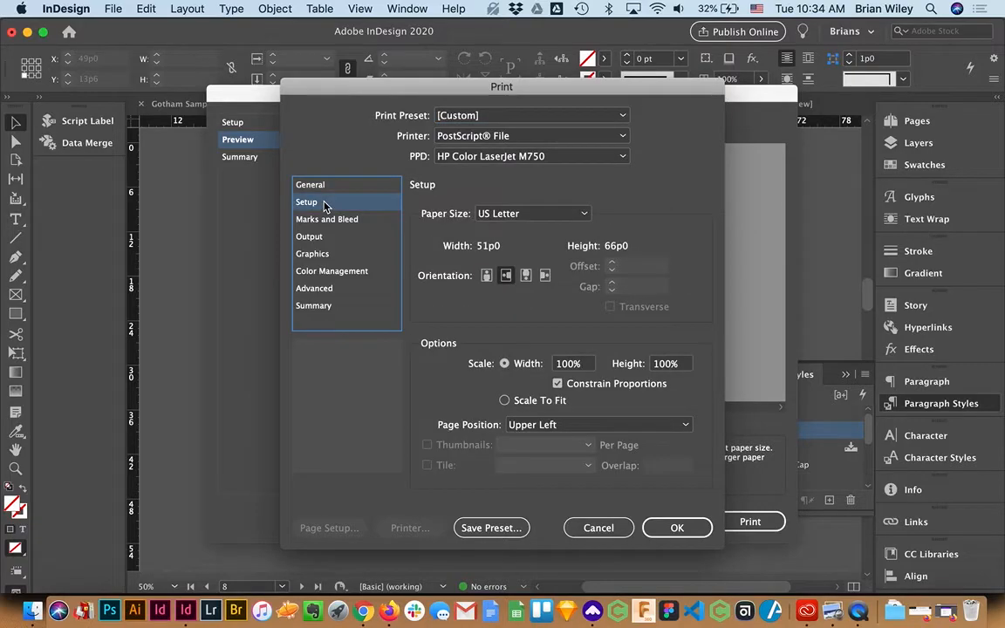
{"action": "left_click", "coordinate": [596, 426]}
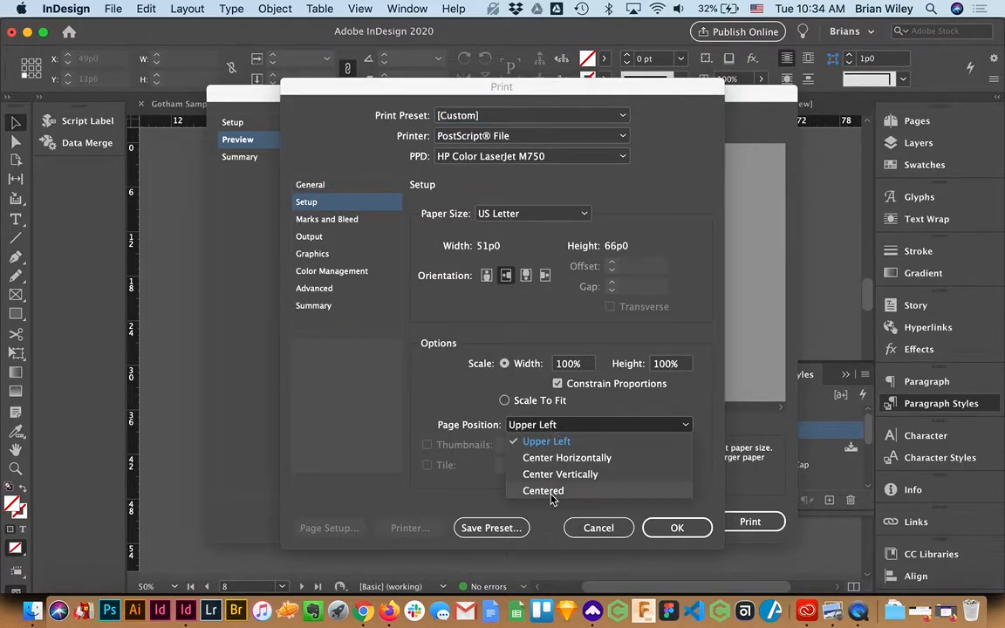
{"action": "left_click", "coordinate": [543, 489]}
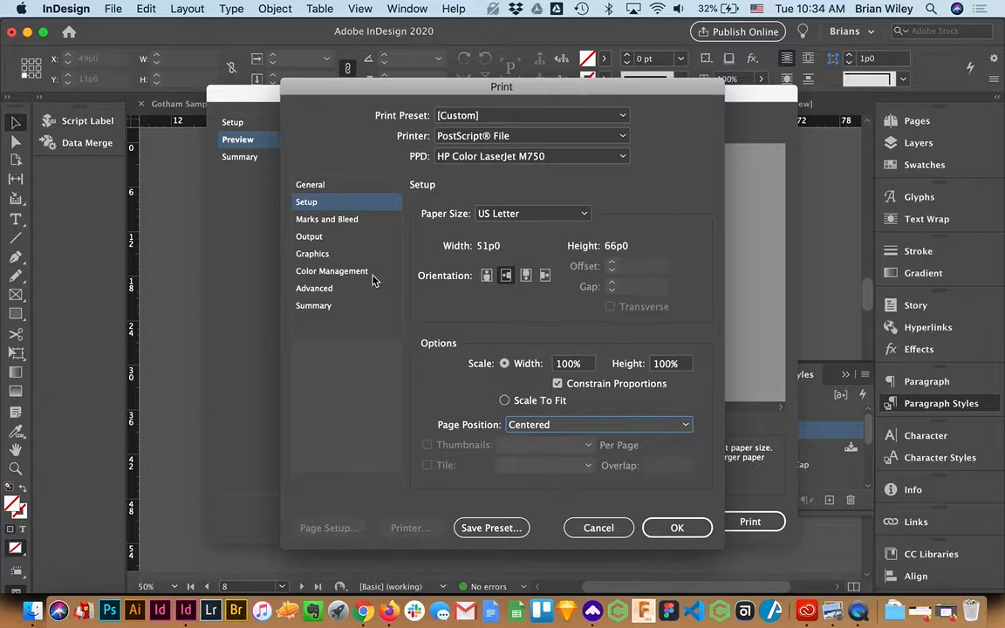
- Enable Print Blank Pages under General and confirm the print settings
{"action": "left_click", "coordinate": [311, 185]}
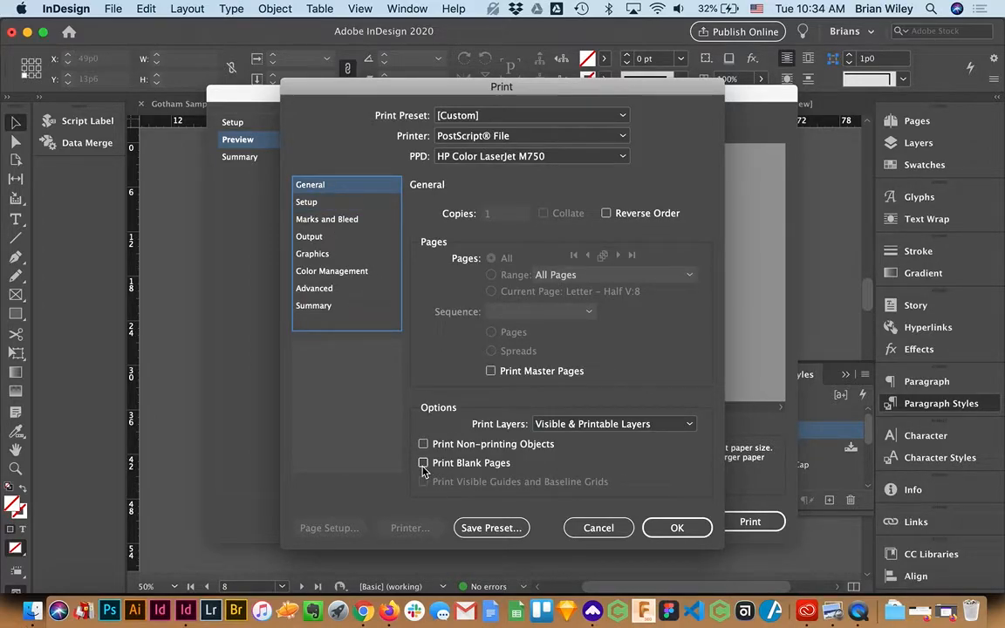
{"action": "left_click", "coordinate": [422, 462]}
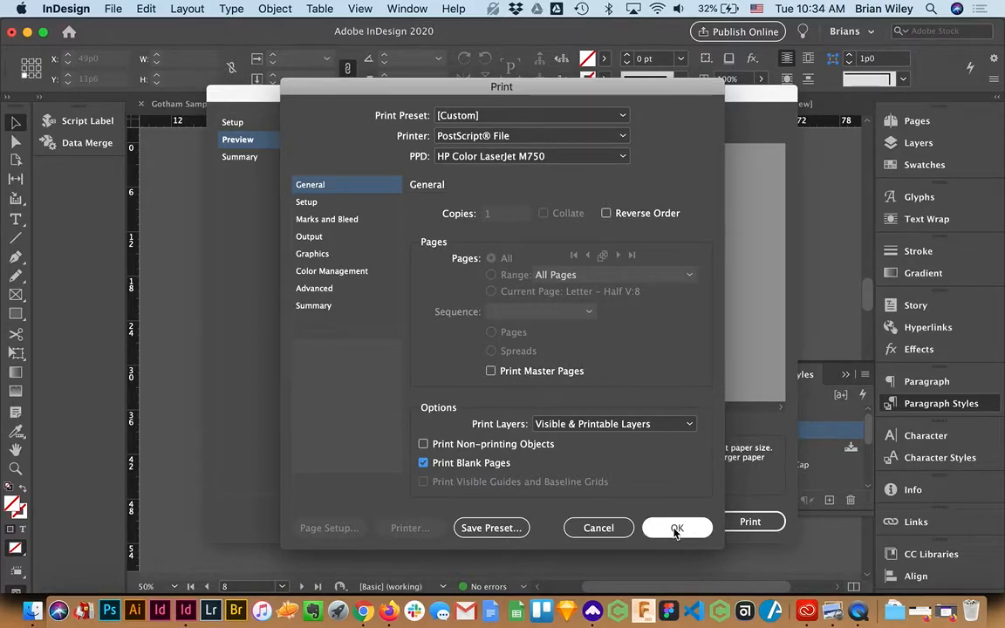
{"action": "left_click", "coordinate": [677, 527]}
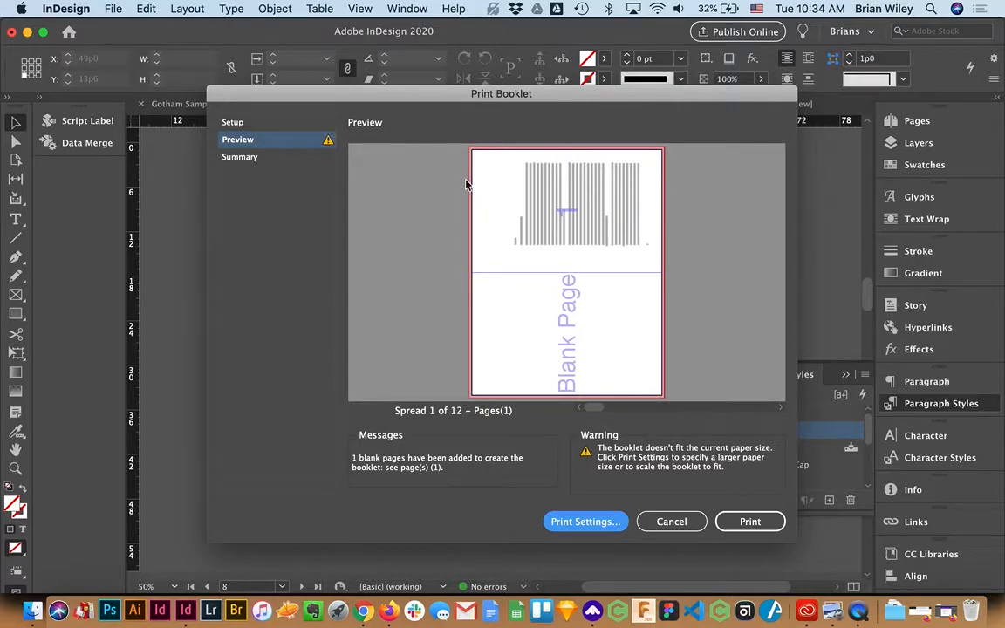
{"action": "mouse_move", "coordinate": [661, 403]}
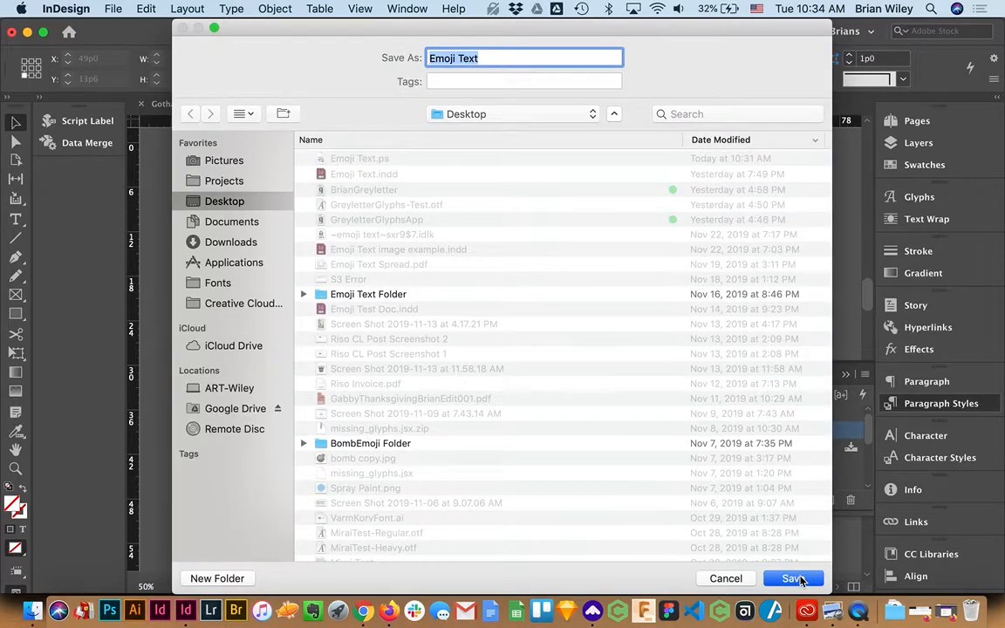
- Save the booklet as Emoji Text.ps on the Desktop, replacing the existing file
{"action": "left_click", "coordinate": [790, 579]}
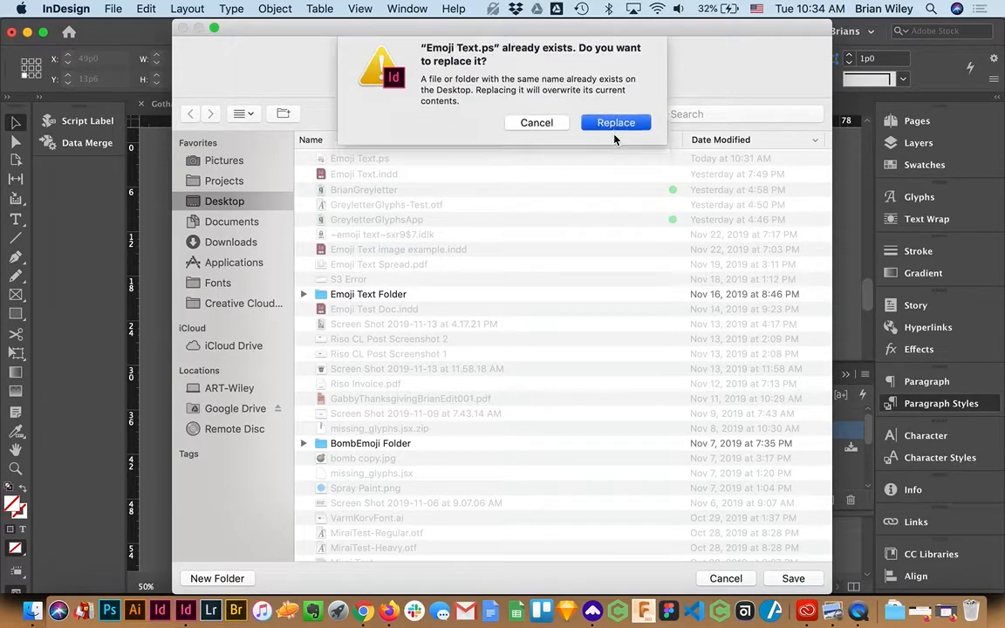
{"action": "left_click", "coordinate": [614, 122]}
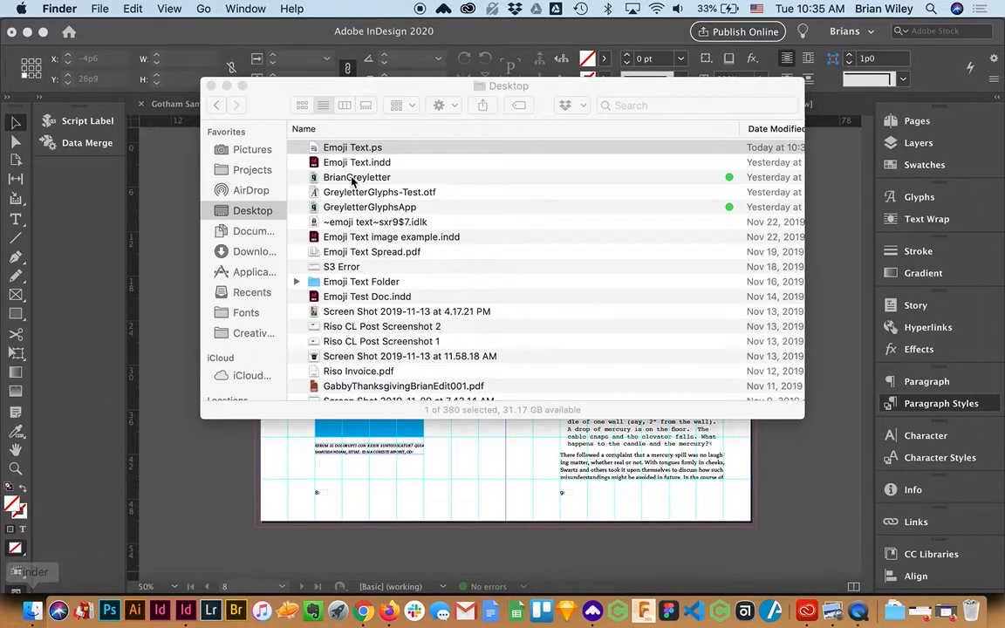
- Open Emoji Text.ps from the Desktop in Preview and scroll through its paired pages
{"action": "double_click", "coordinate": [352, 147]}
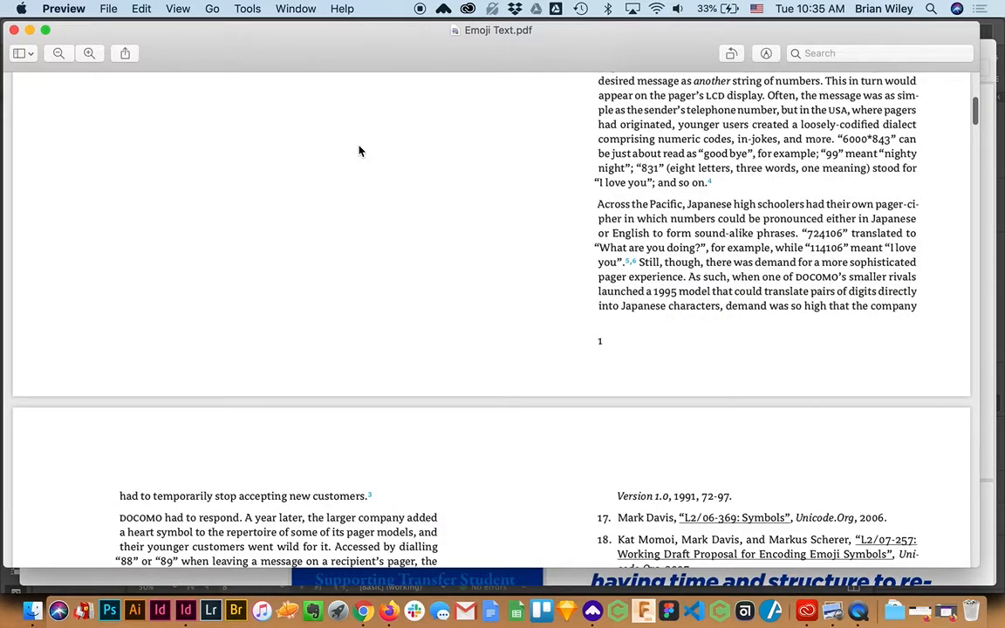
{"action": "scroll", "scroll_direction": "down", "scroll_amount": 3}
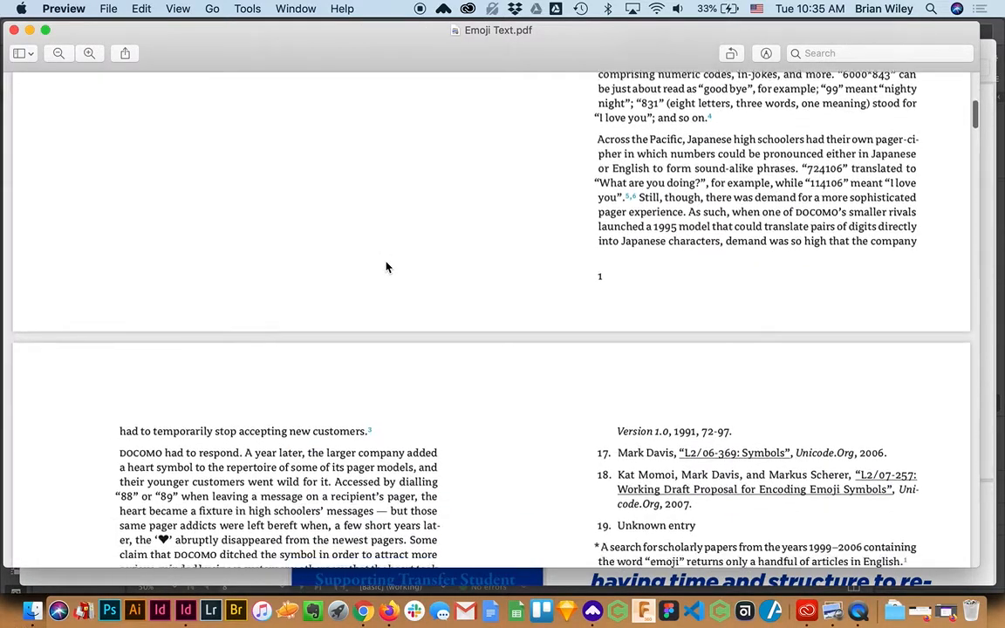
{"action": "scroll", "scroll_direction": "down", "scroll_amount": 3}
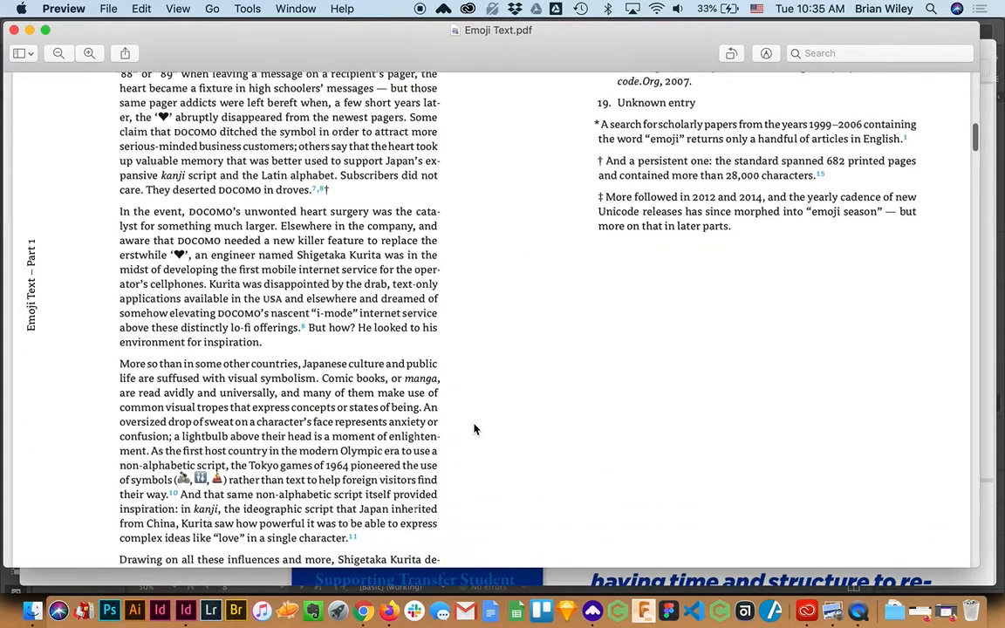
{"action": "scroll", "scroll_direction": "down", "scroll_amount": 3}
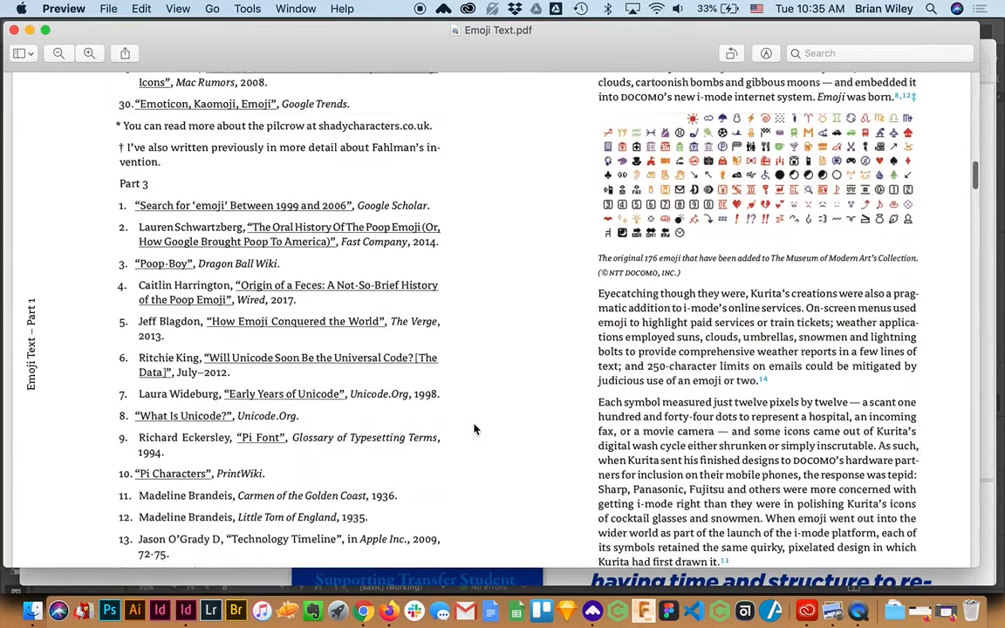
{"action": "scroll", "scroll_direction": "down", "scroll_amount": 3}
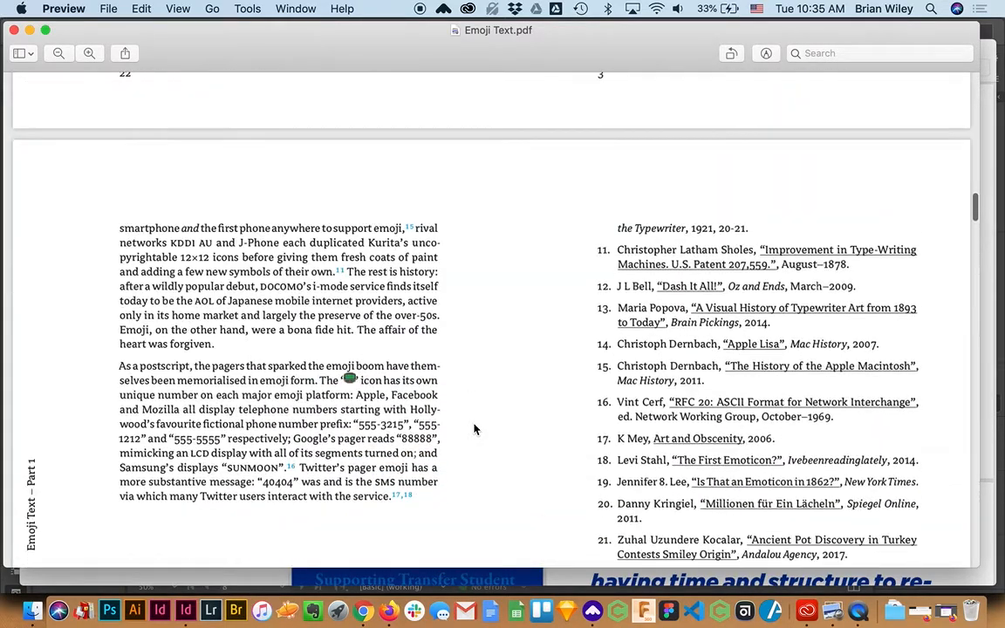
{"action": "scroll", "scroll_direction": "down", "scroll_amount": 3}
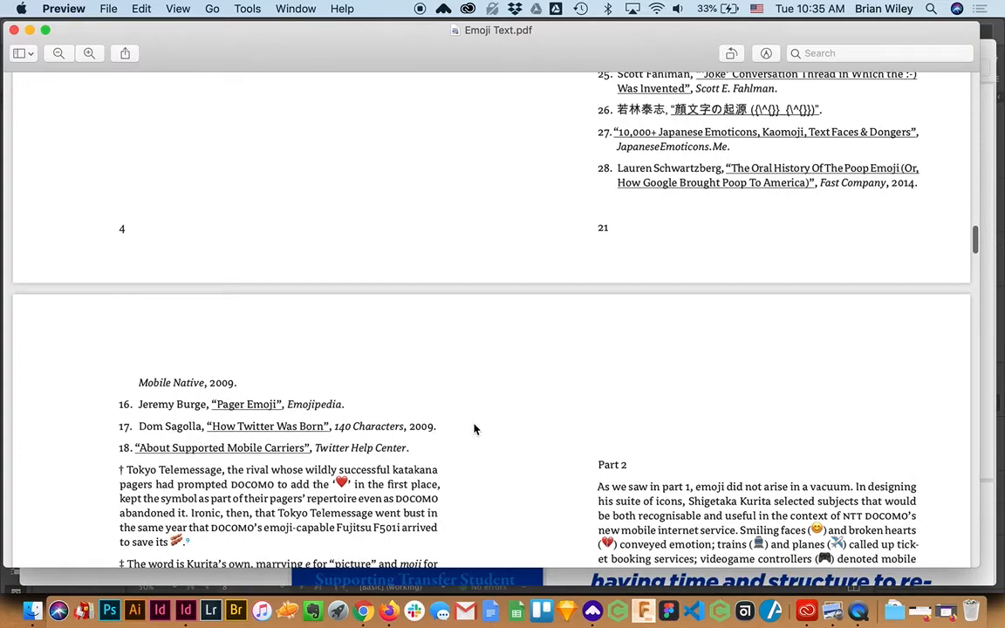
{"action": "left_click", "coordinate": [109, 9]}
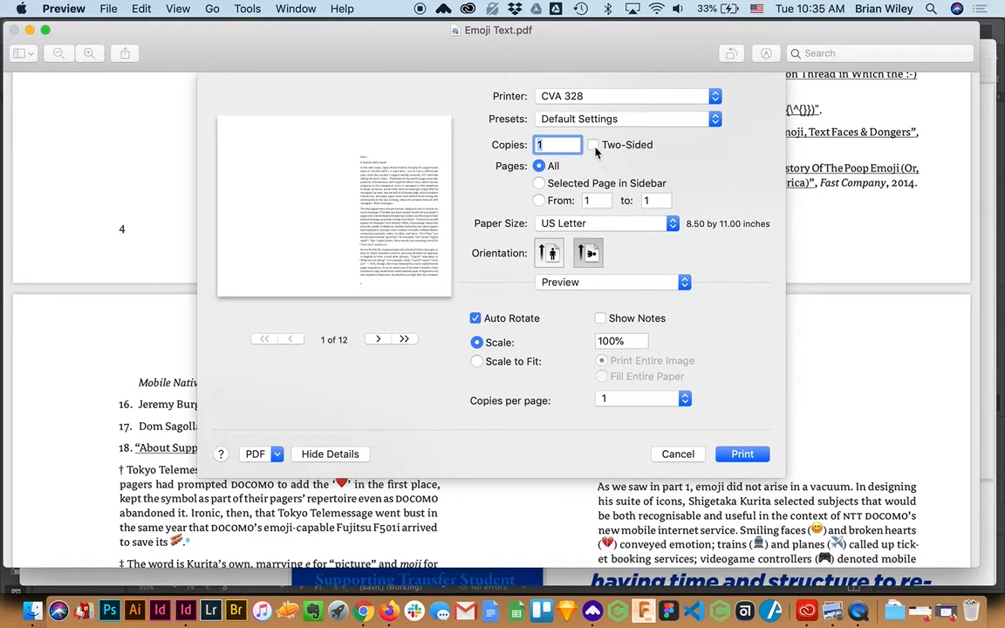
- Turn on two-sided printing with Short-Edge binding in the Layout options
{"action": "left_click", "coordinate": [593, 145]}
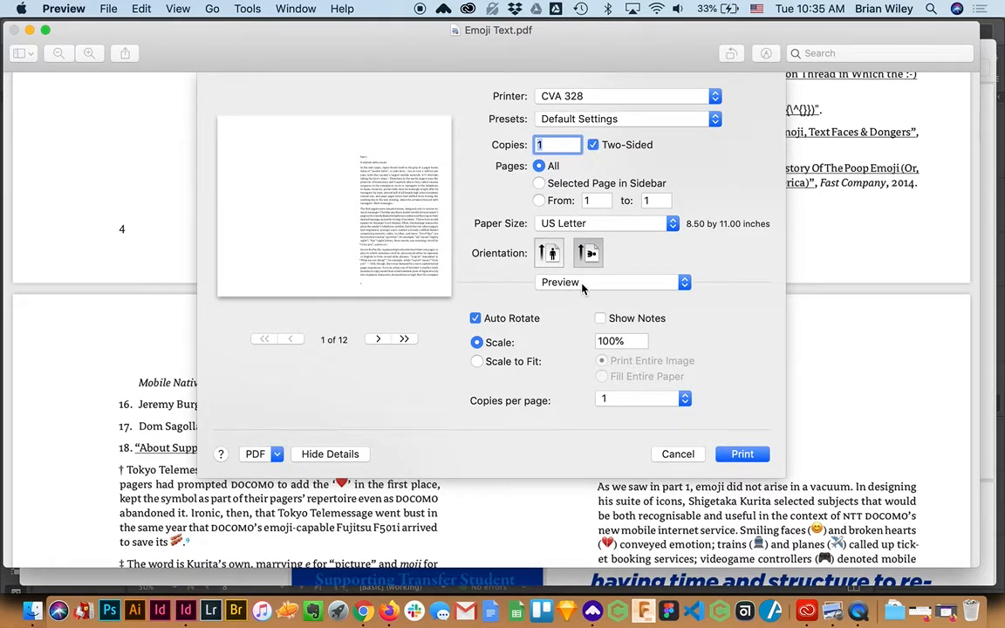
{"action": "left_click", "coordinate": [607, 283]}
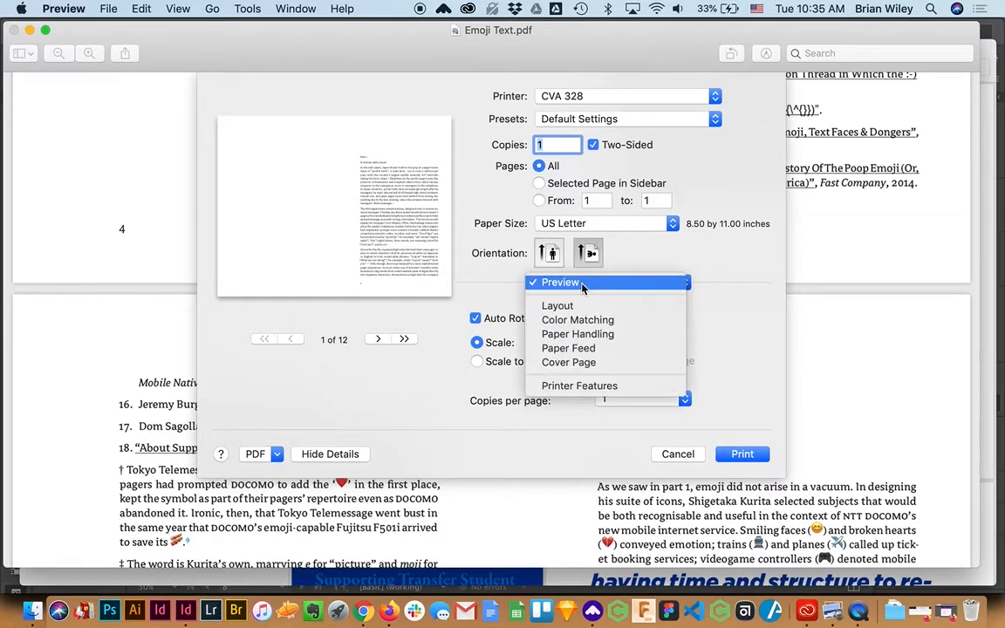
{"action": "left_click", "coordinate": [557, 305]}
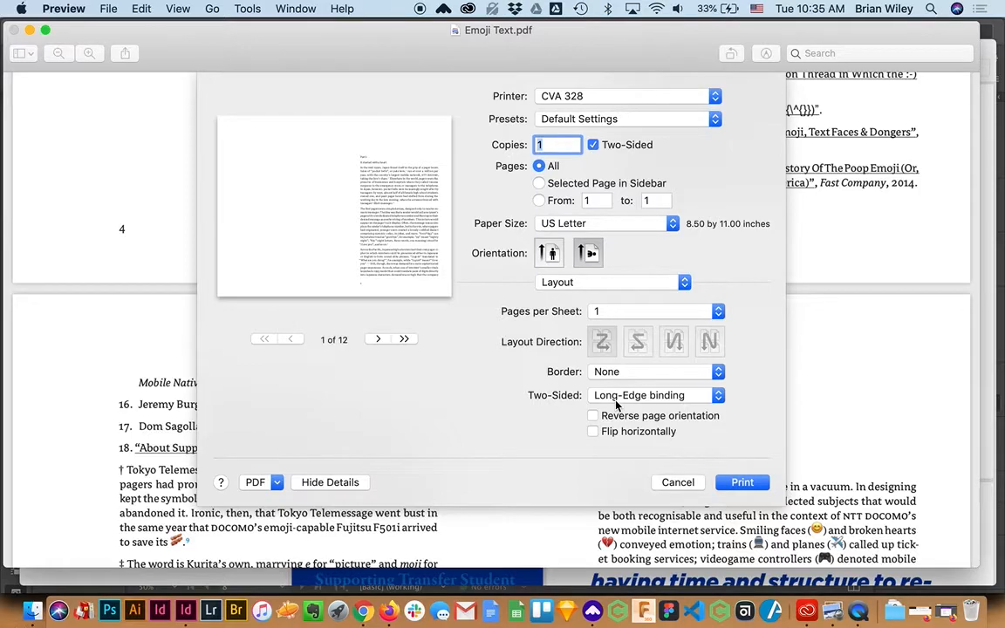
{"action": "left_click", "coordinate": [654, 394]}
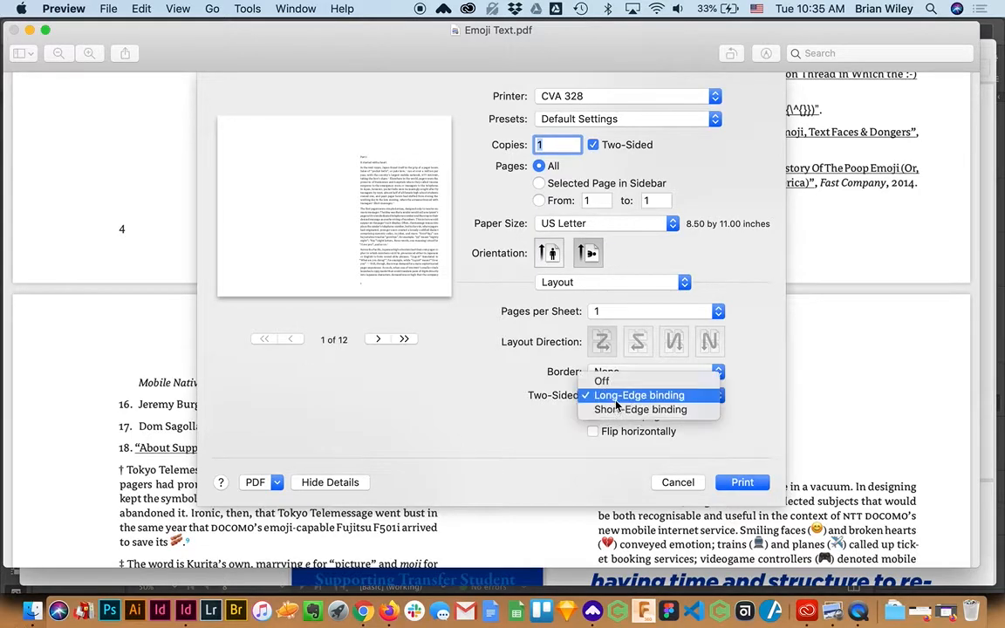
{"action": "left_click", "coordinate": [640, 408]}
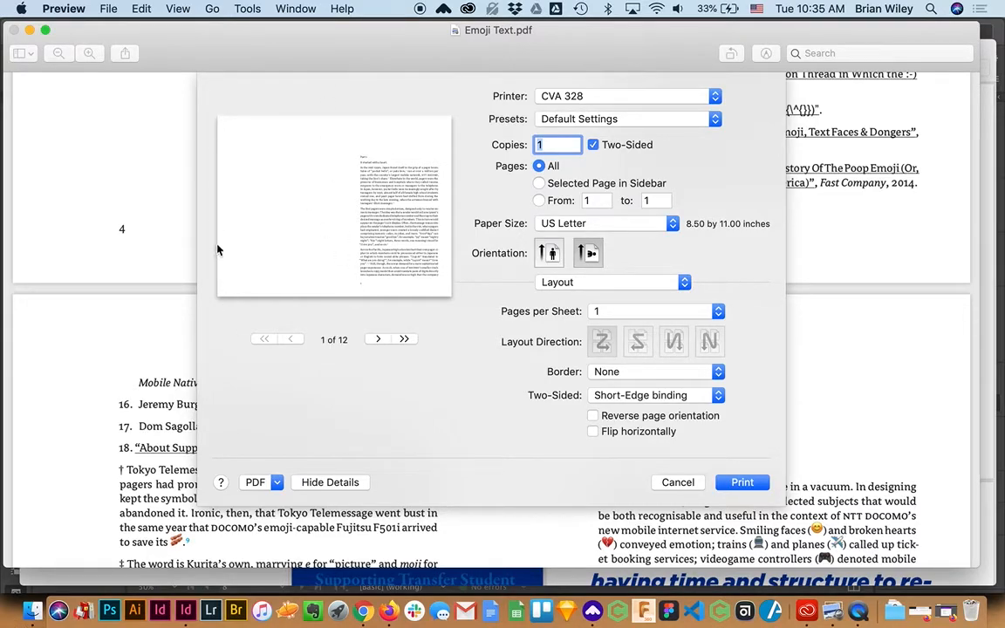
{"action": "mouse_move", "coordinate": [429, 297]}
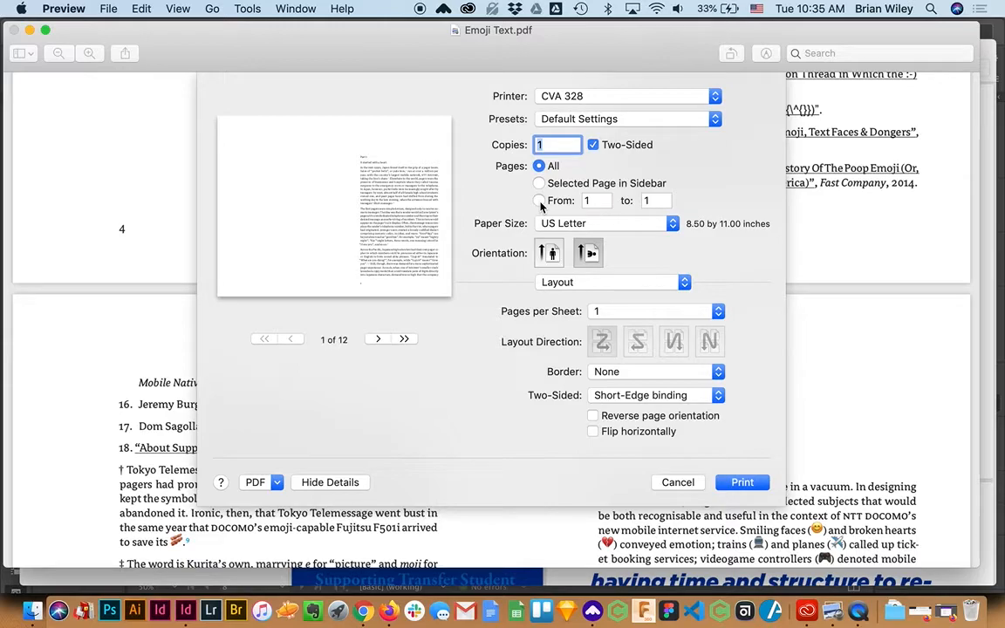
- Set the print range to pages 1 through 4
{"action": "left_click", "coordinate": [539, 201]}
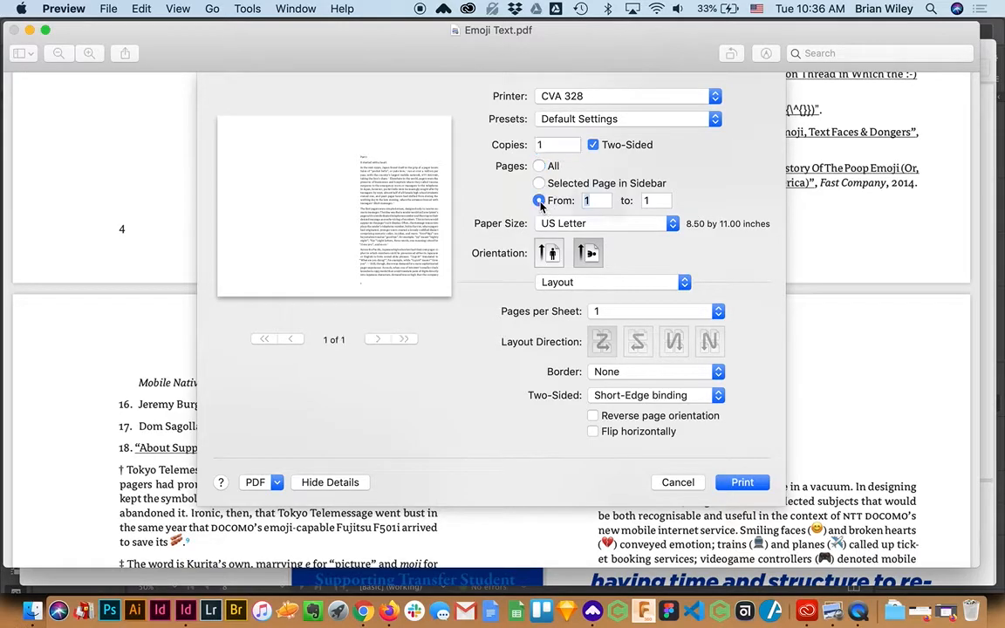
{"action": "left_click", "coordinate": [656, 201]}
{"action": "type", "text": "4"}
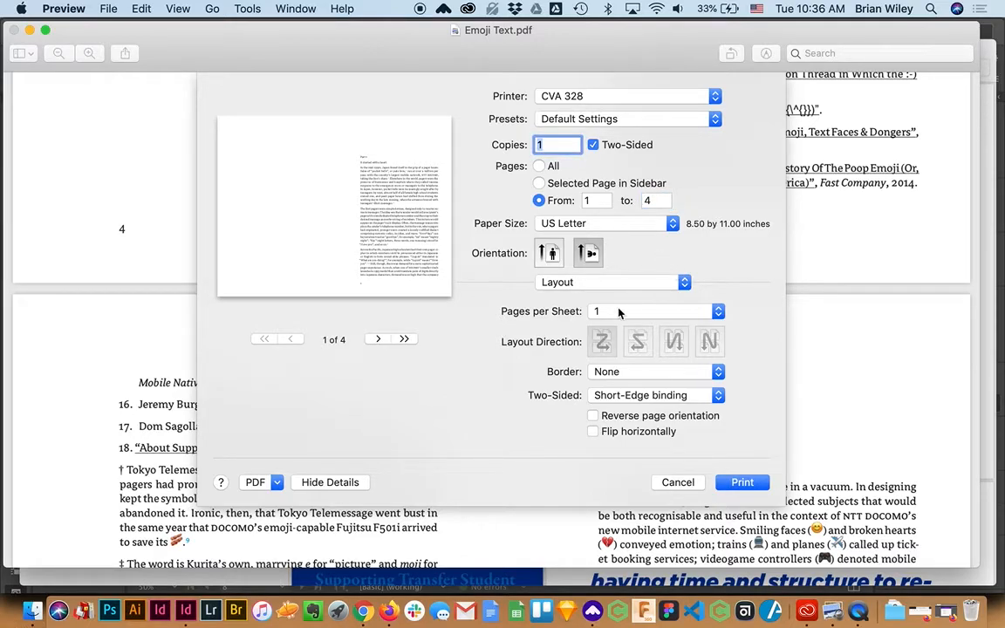
{"action": "mouse_move", "coordinate": [269, 227]}
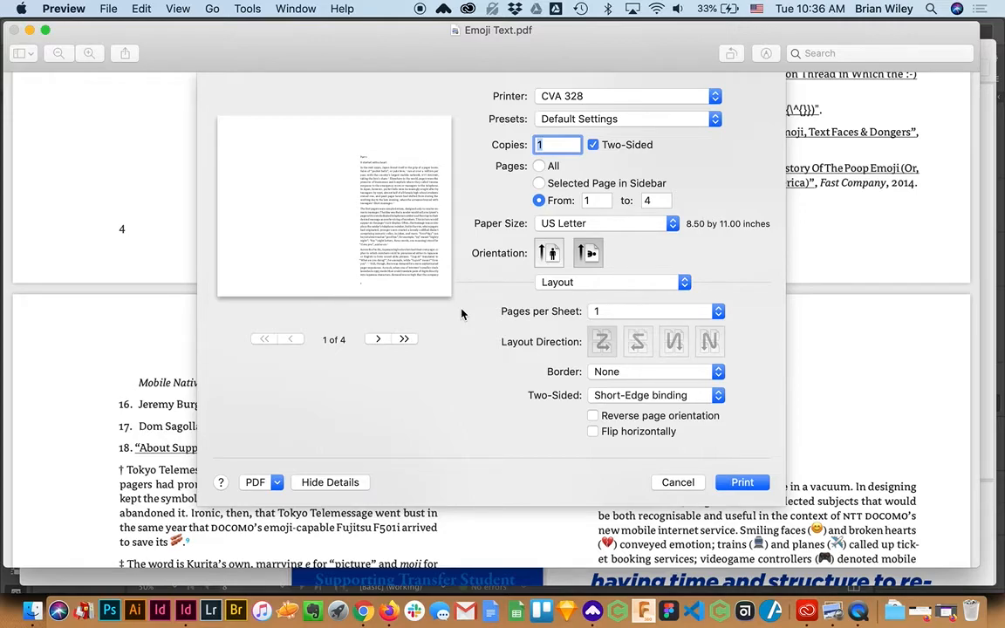
{"action": "mouse_move", "coordinate": [695, 401]}
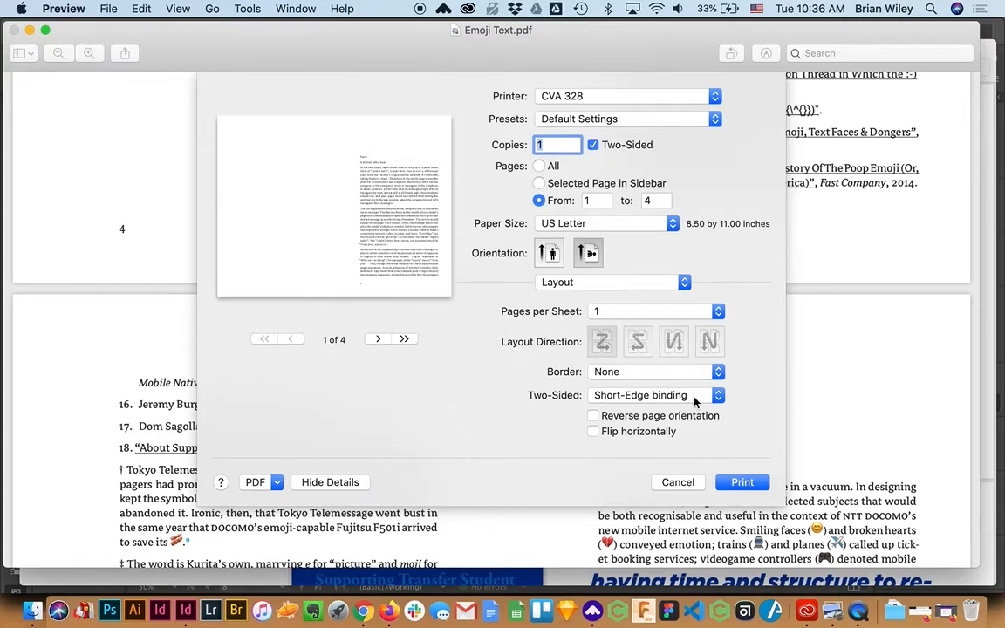